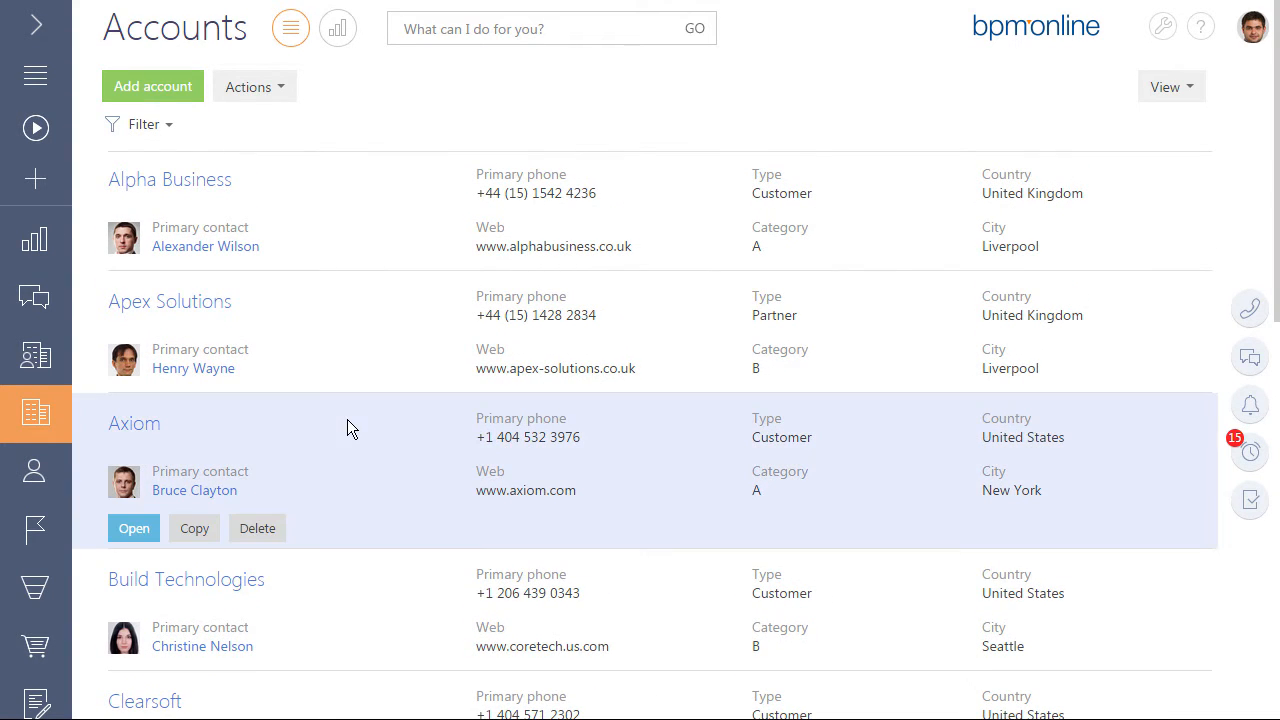
# Show the account addresses on a map via Actions, then close the map
pyautogui.click(248, 86)
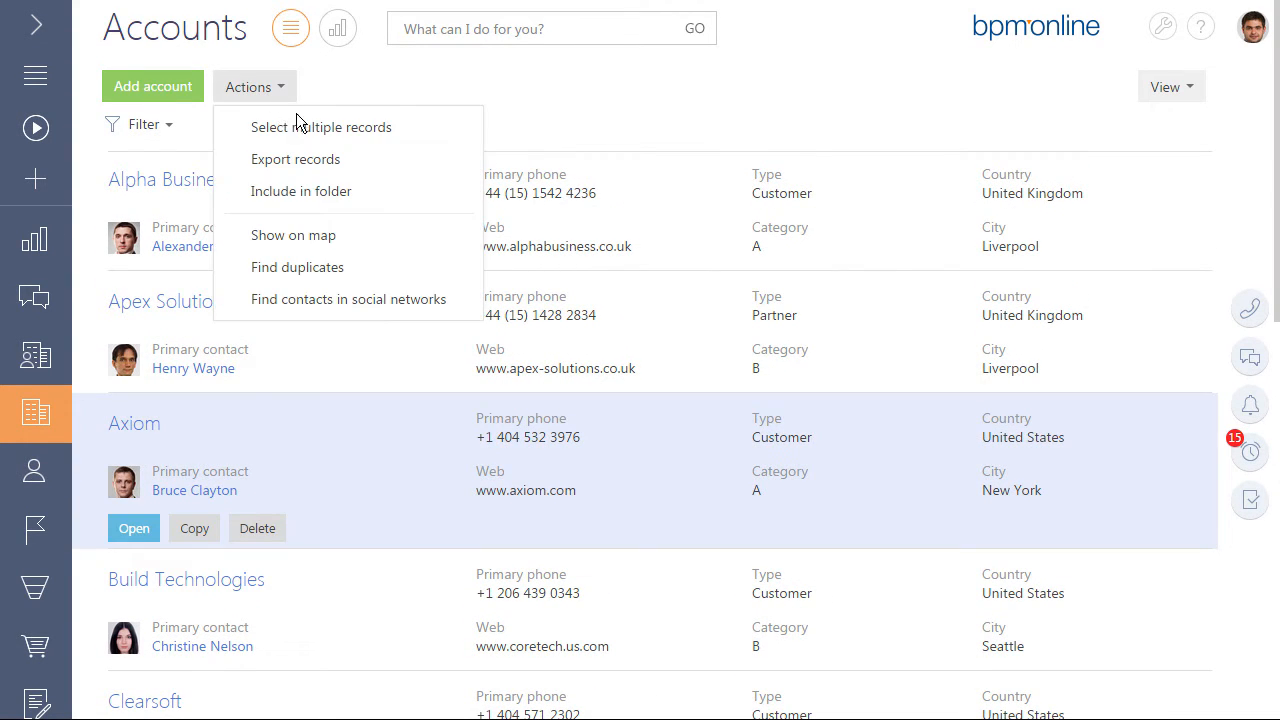
pyautogui.click(292, 236)
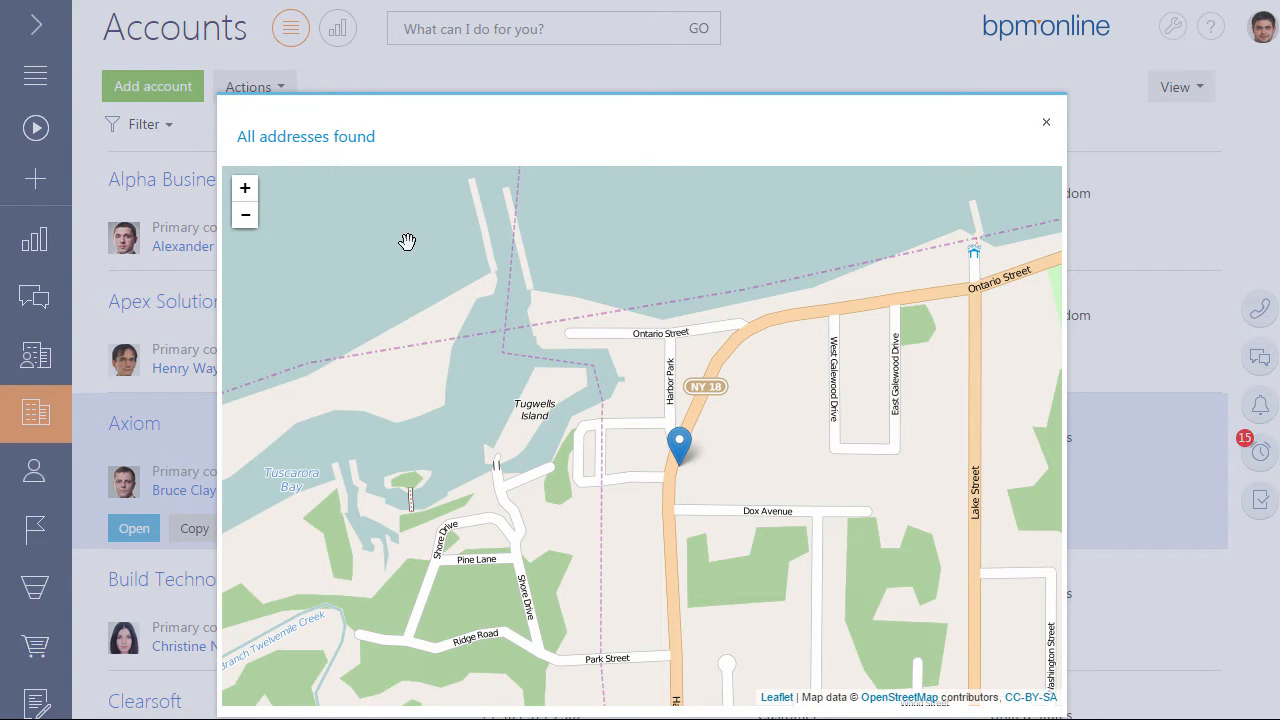
pyautogui.click(1046, 122)
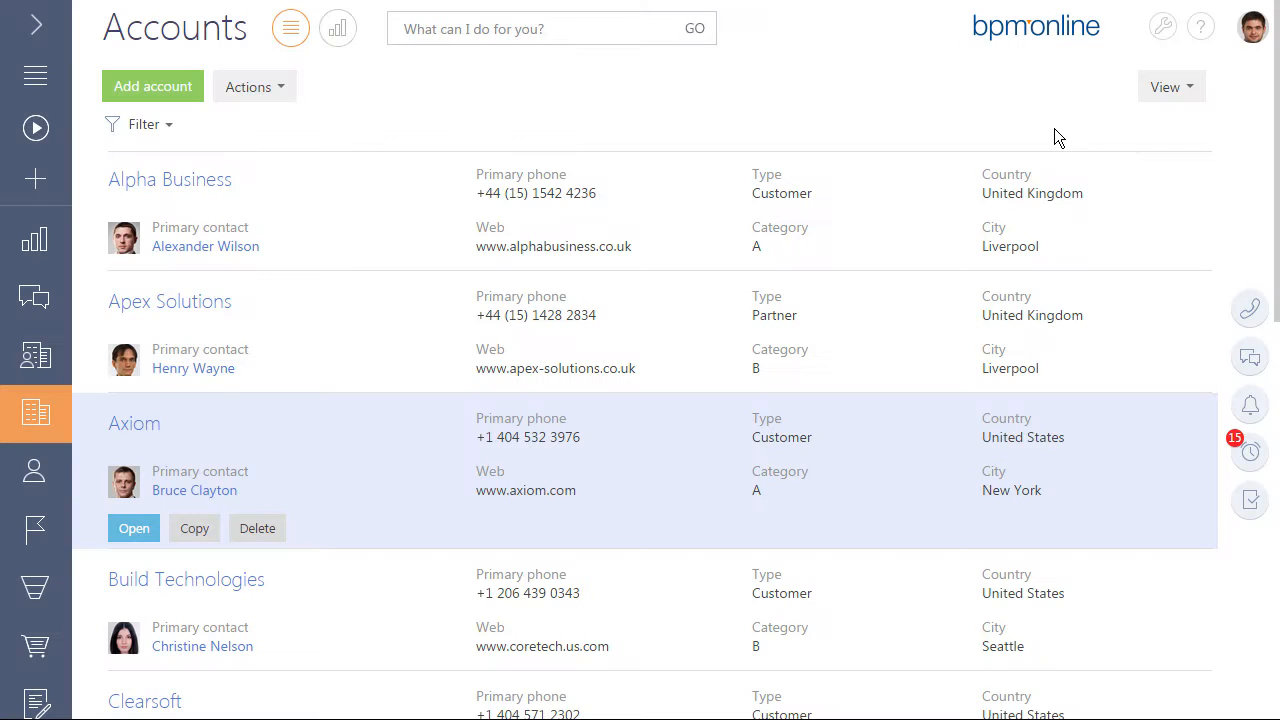
# Narrow Accounts to the Customers folder and view Alpha Business's activity history
pyautogui.click(144, 124)
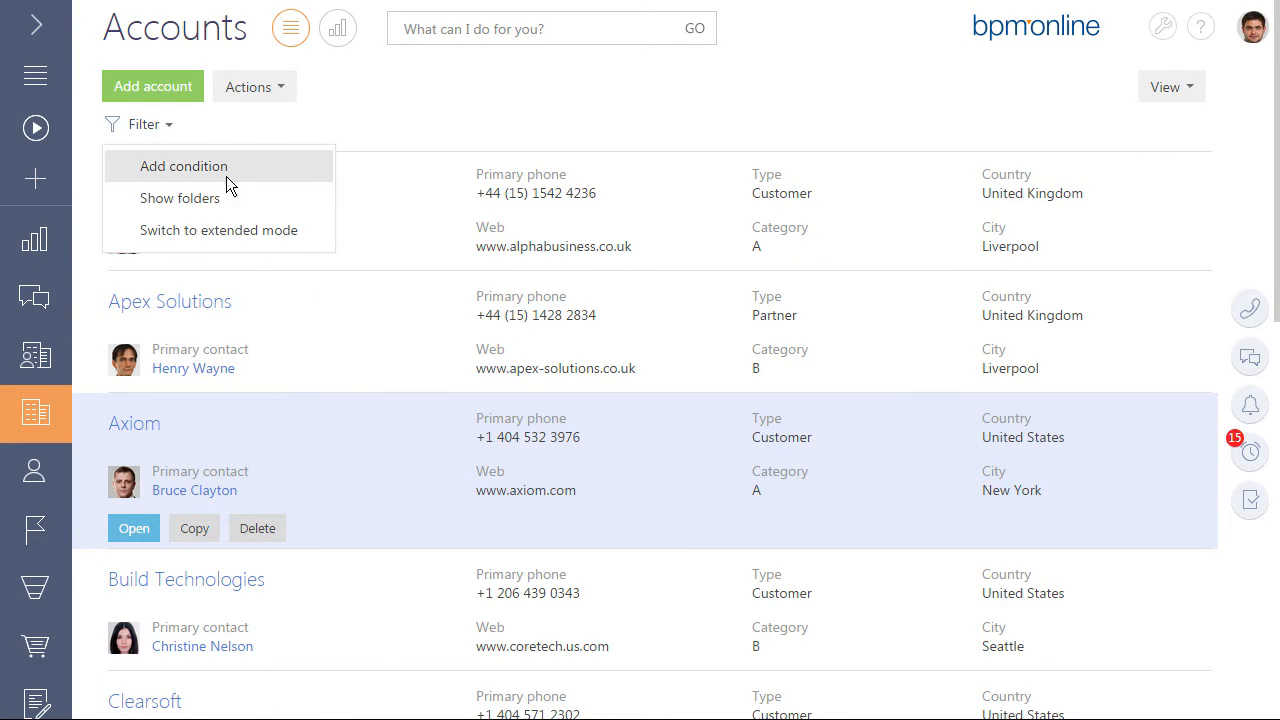
pyautogui.click(180, 198)
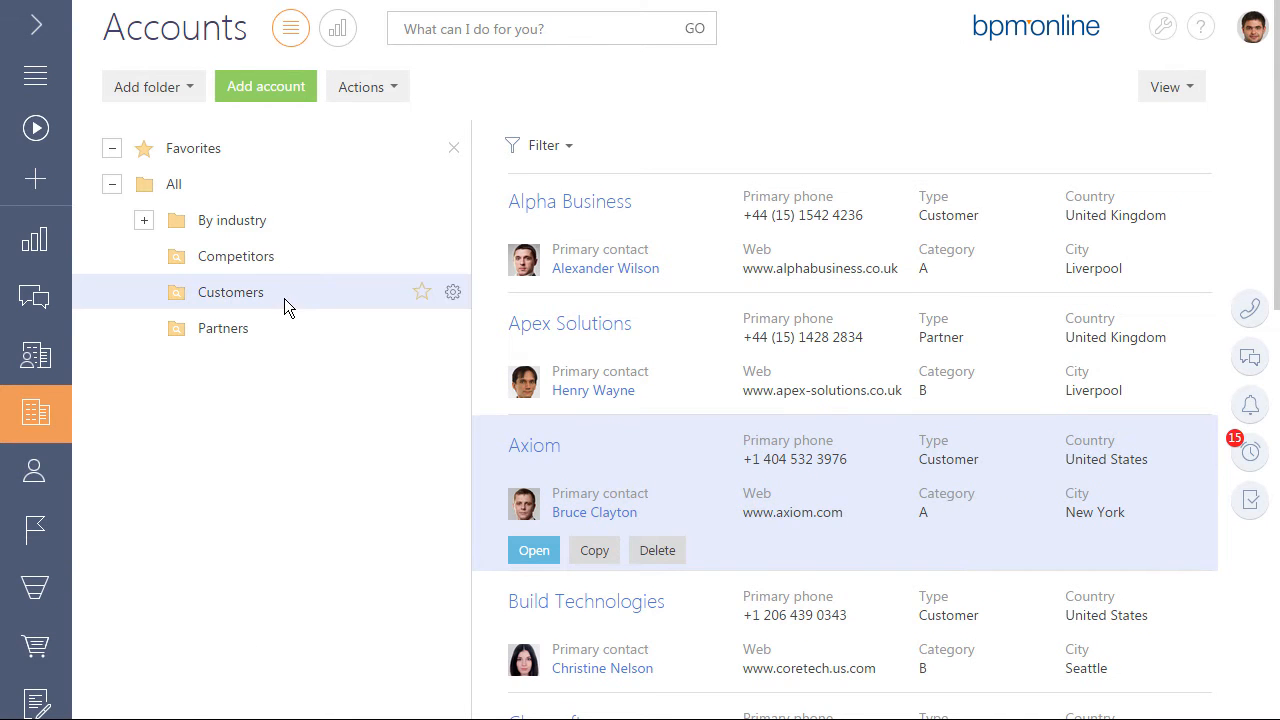
pyautogui.click(568, 200)
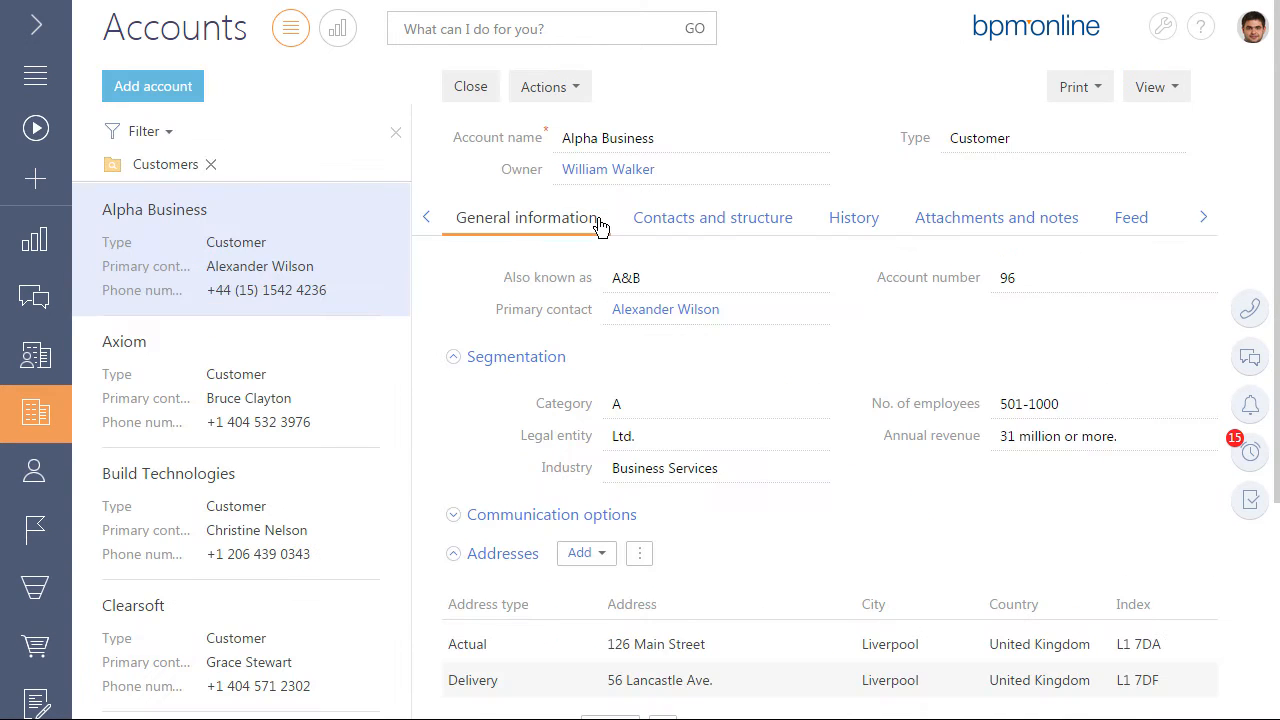
pyautogui.click(852, 216)
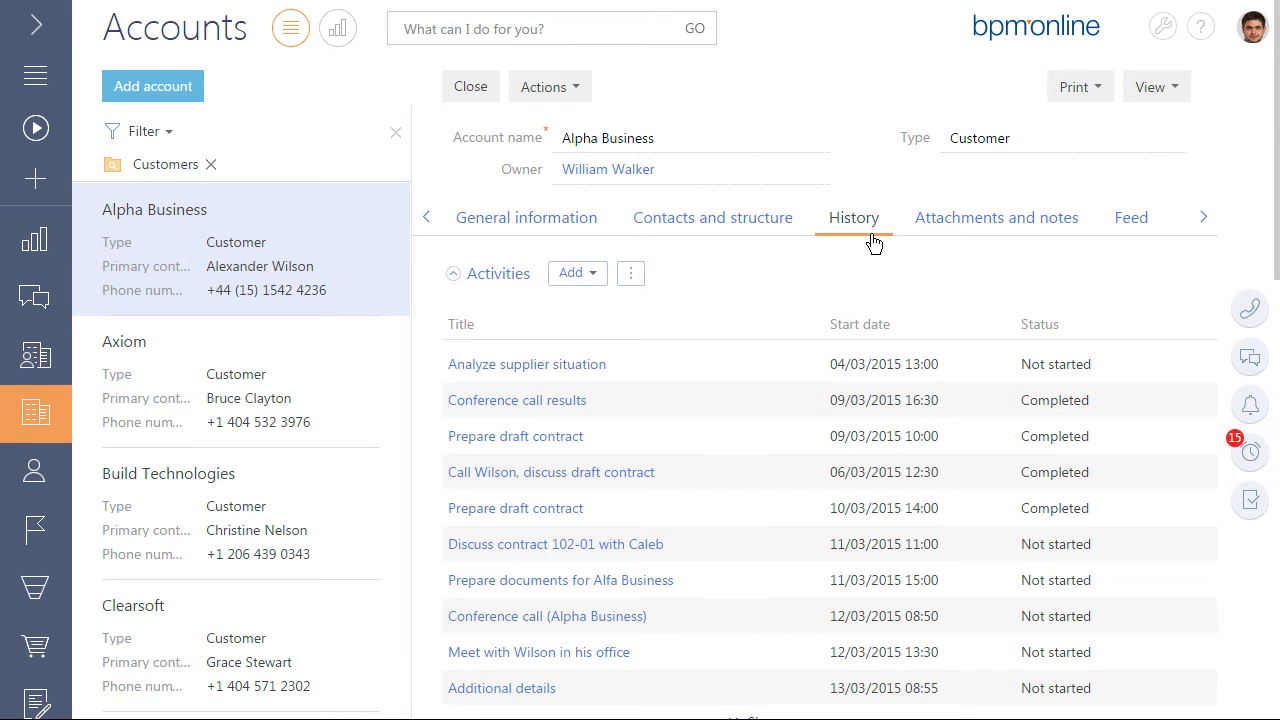
pyautogui.click(36, 296)
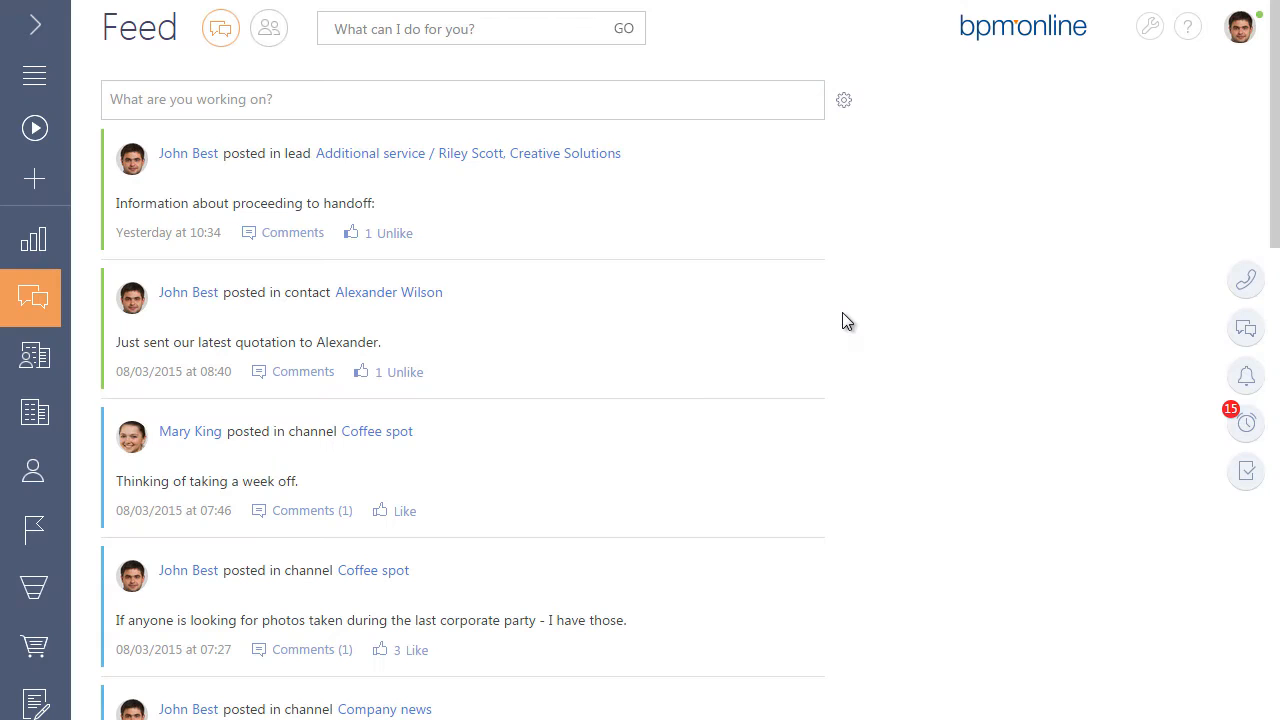
pyautogui.moveTo(384, 518)
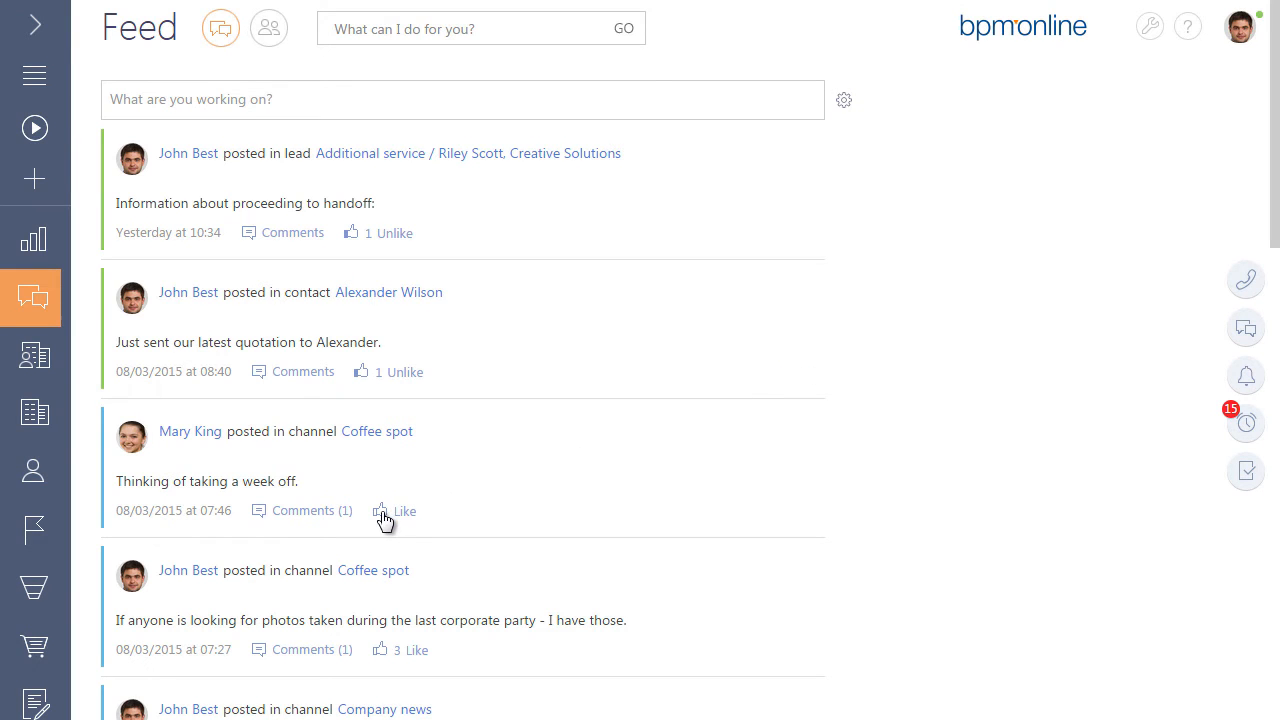
pyautogui.click(404, 512)
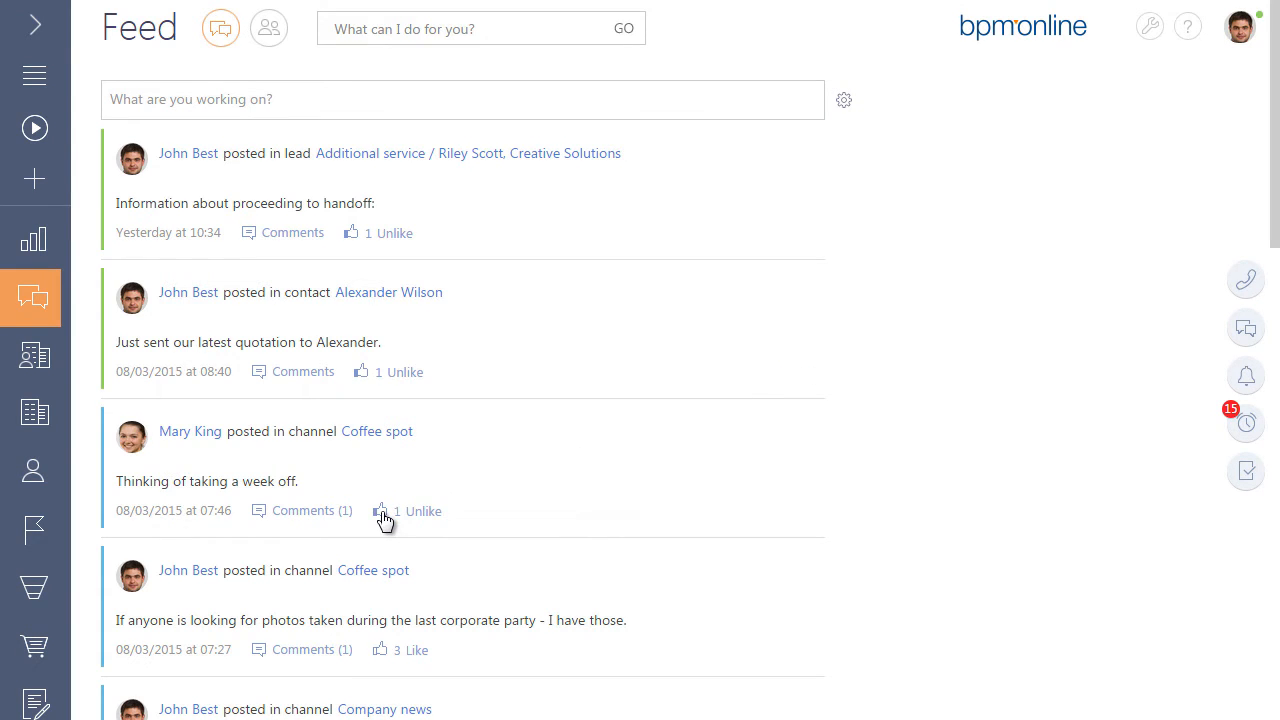
pyautogui.click(302, 510)
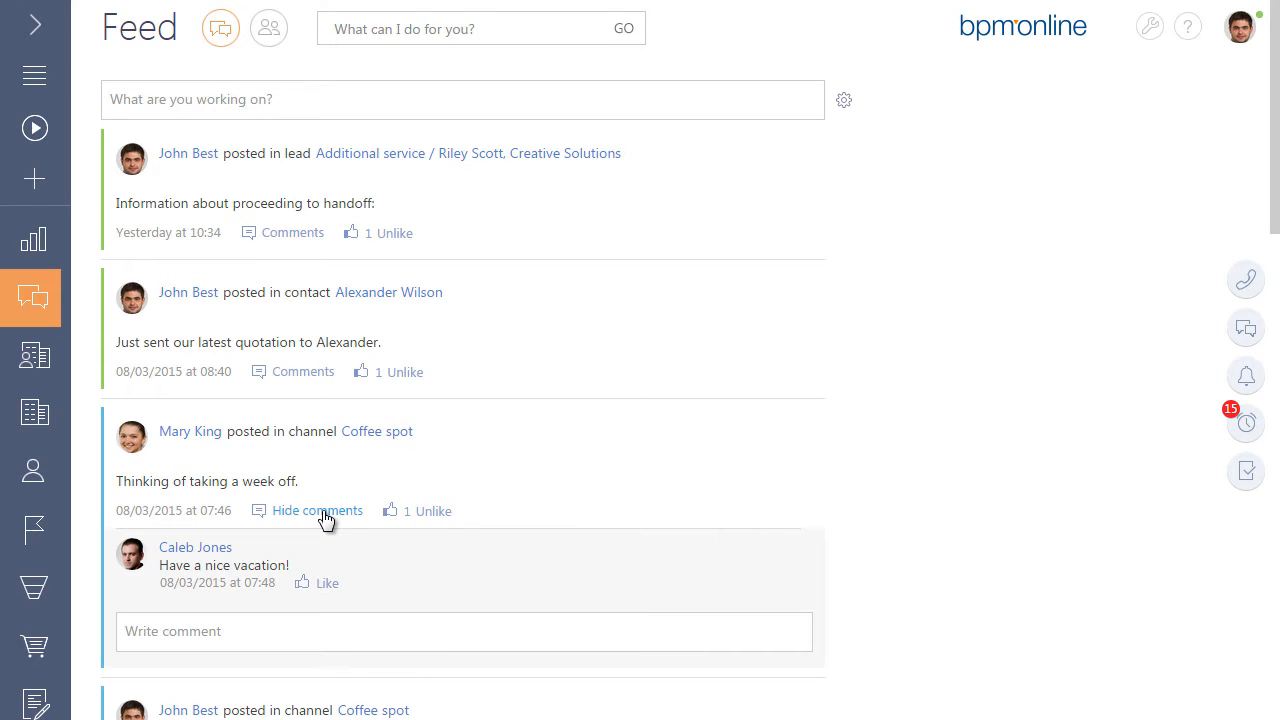
pyautogui.click(464, 632)
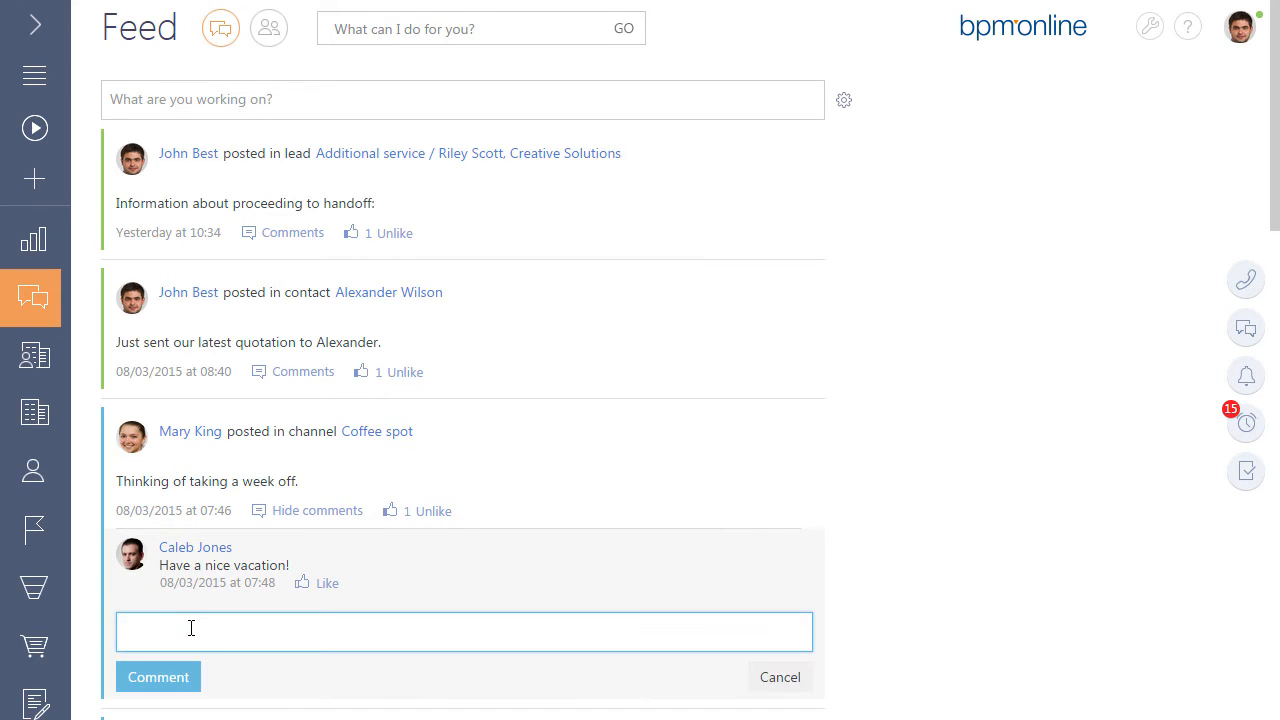
pyautogui.write('Are you going somewhere else?')
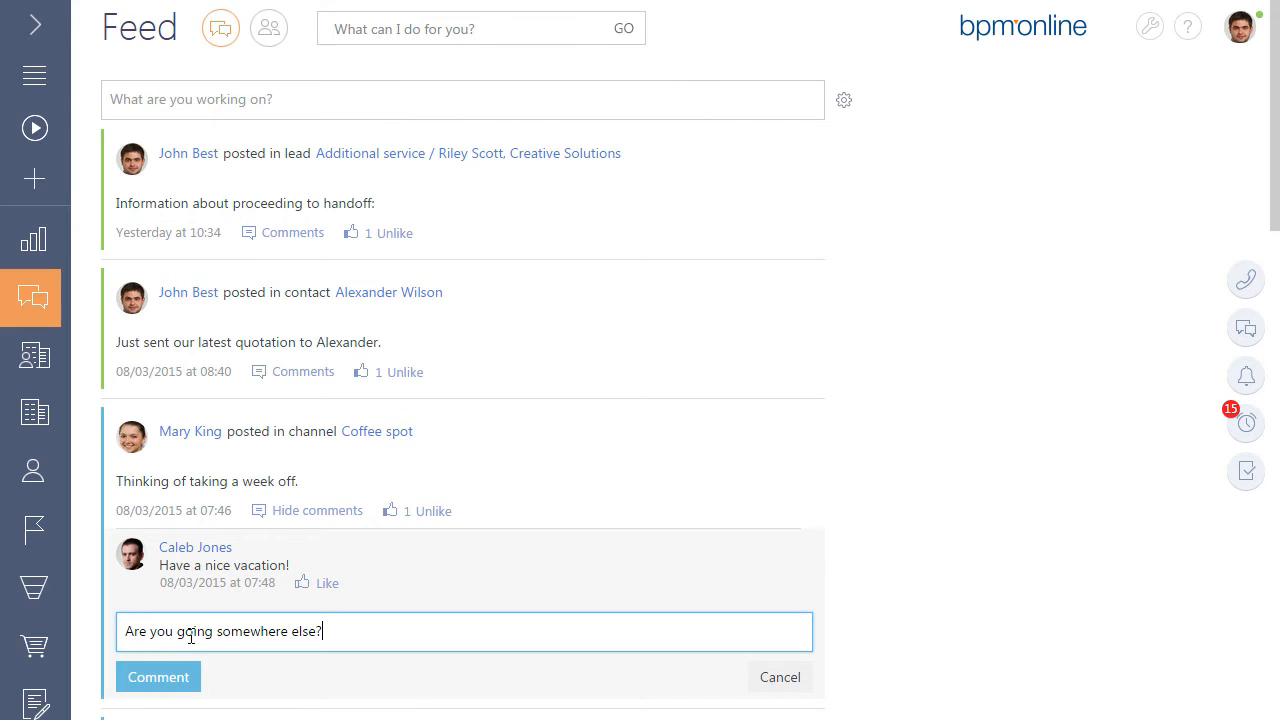
pyautogui.click(156, 676)
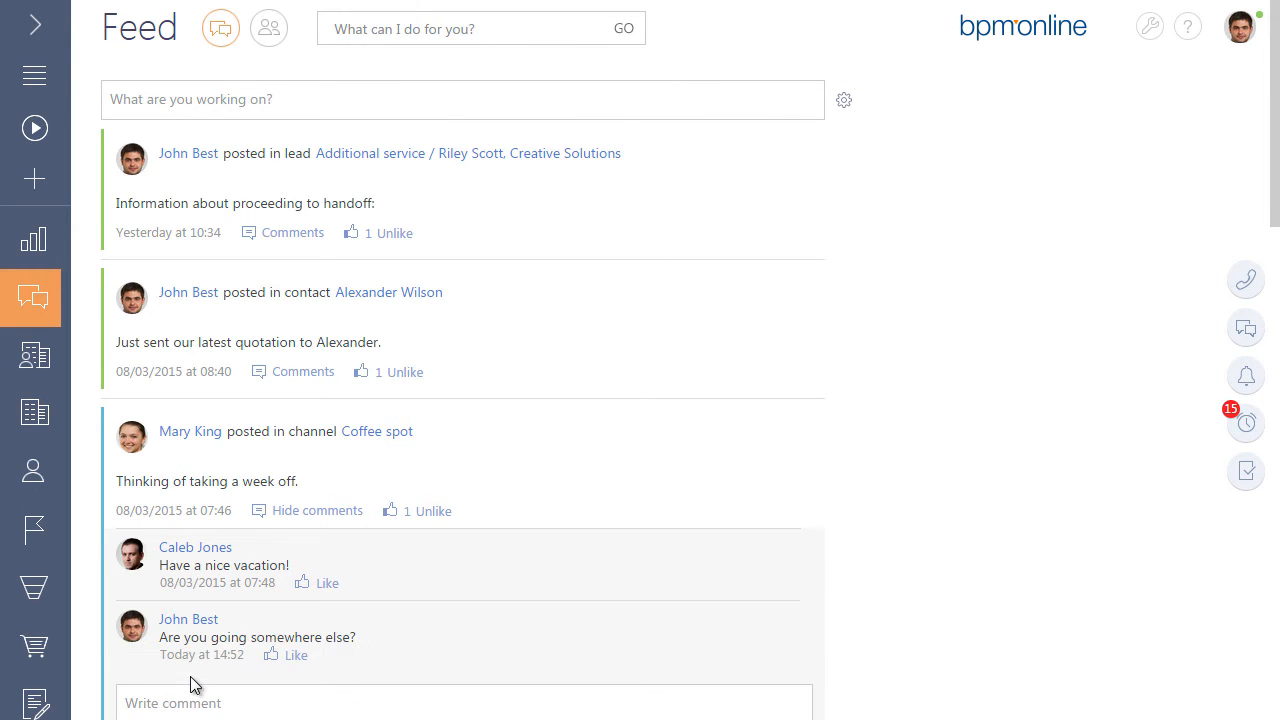
pyautogui.click(34, 472)
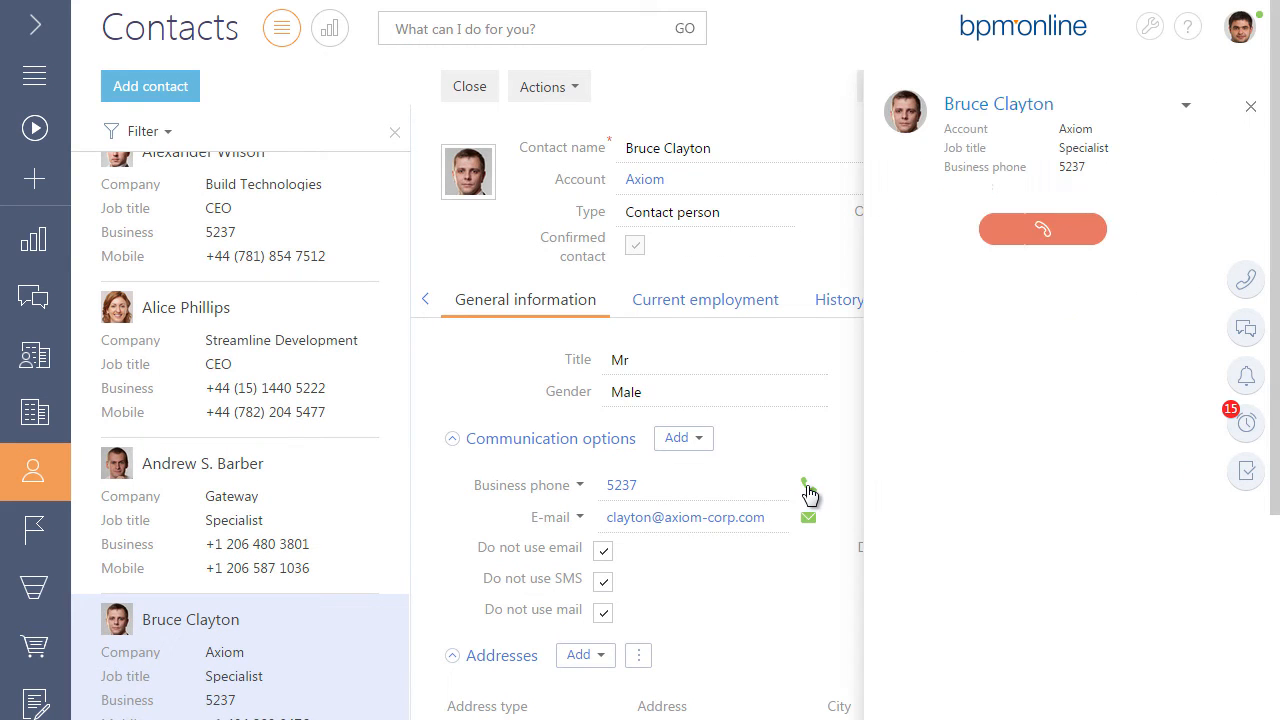
pyautogui.click(1042, 228)
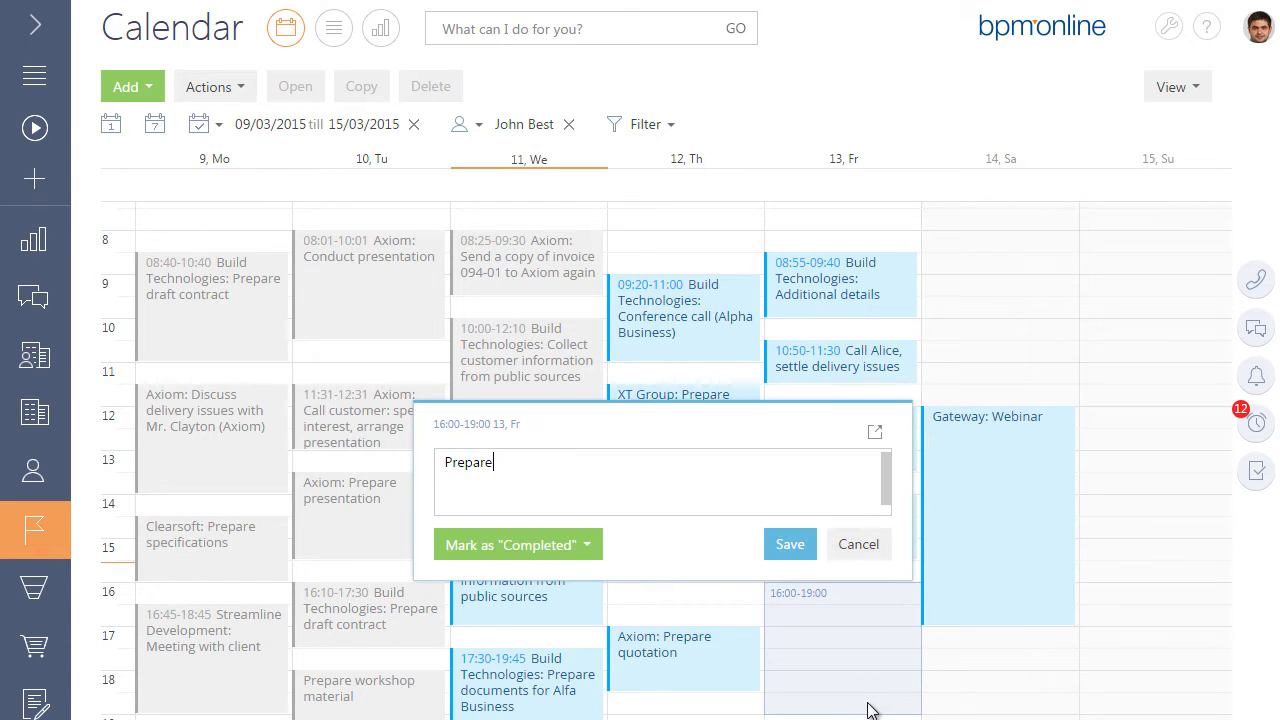
pyautogui.write('for the webinar')
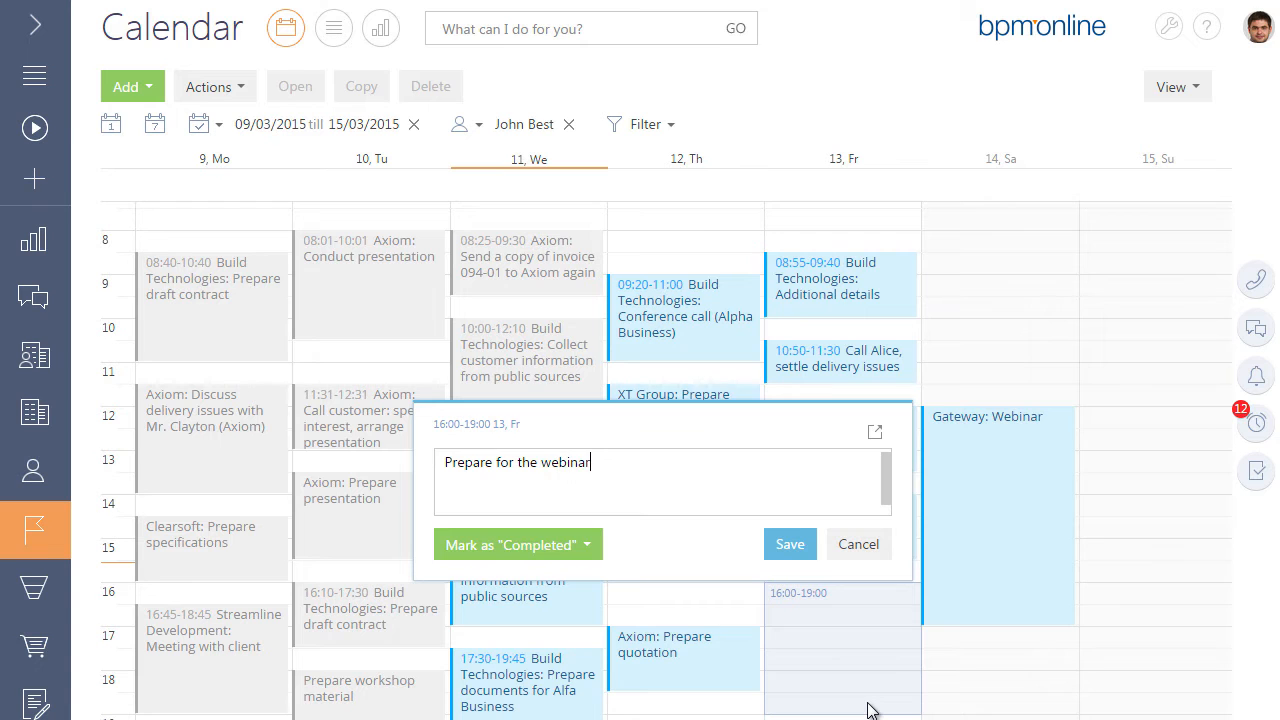
pyautogui.click(788, 544)
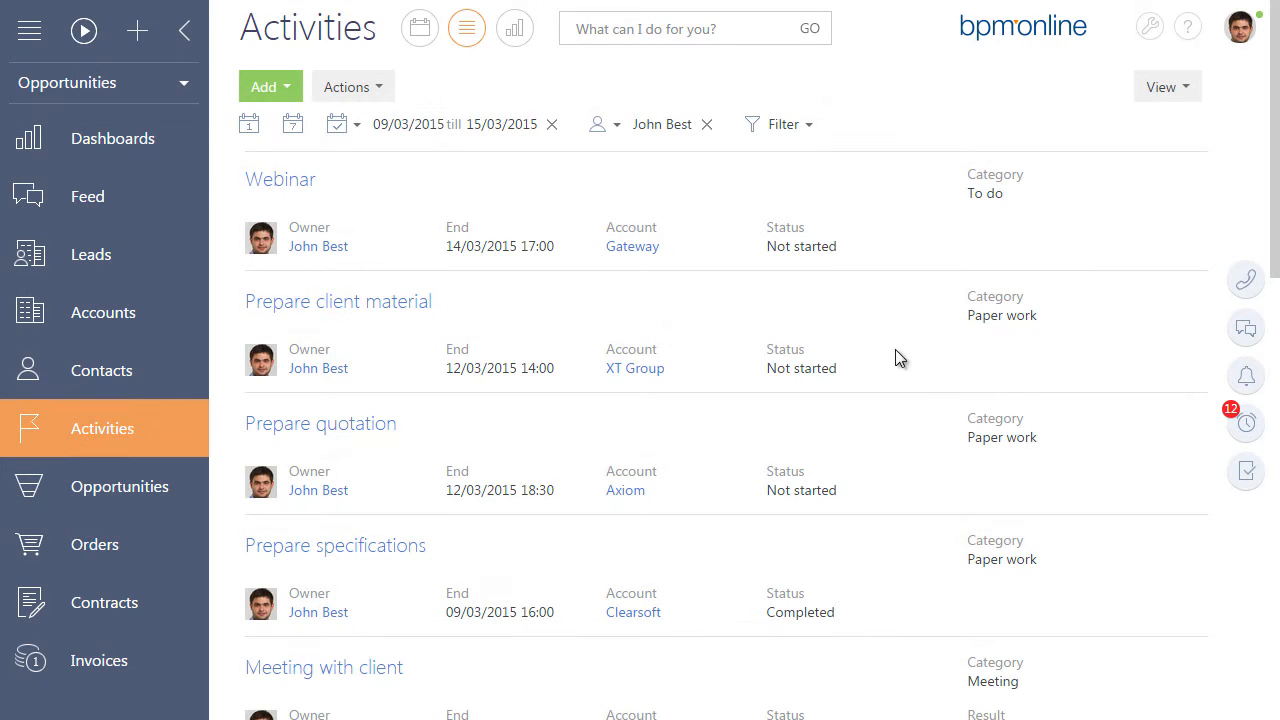
# Limit Activities to the Emails folder and view the Additional details email's general information
pyautogui.click(1246, 424)
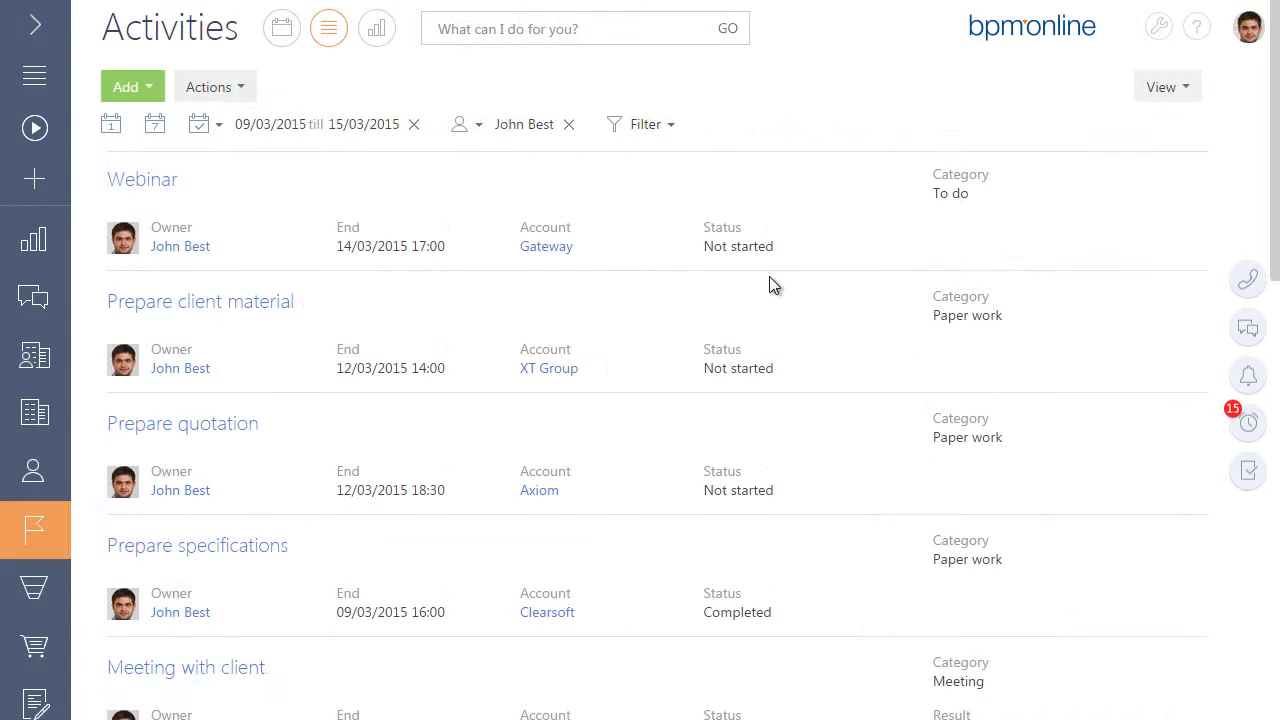
pyautogui.click(644, 124)
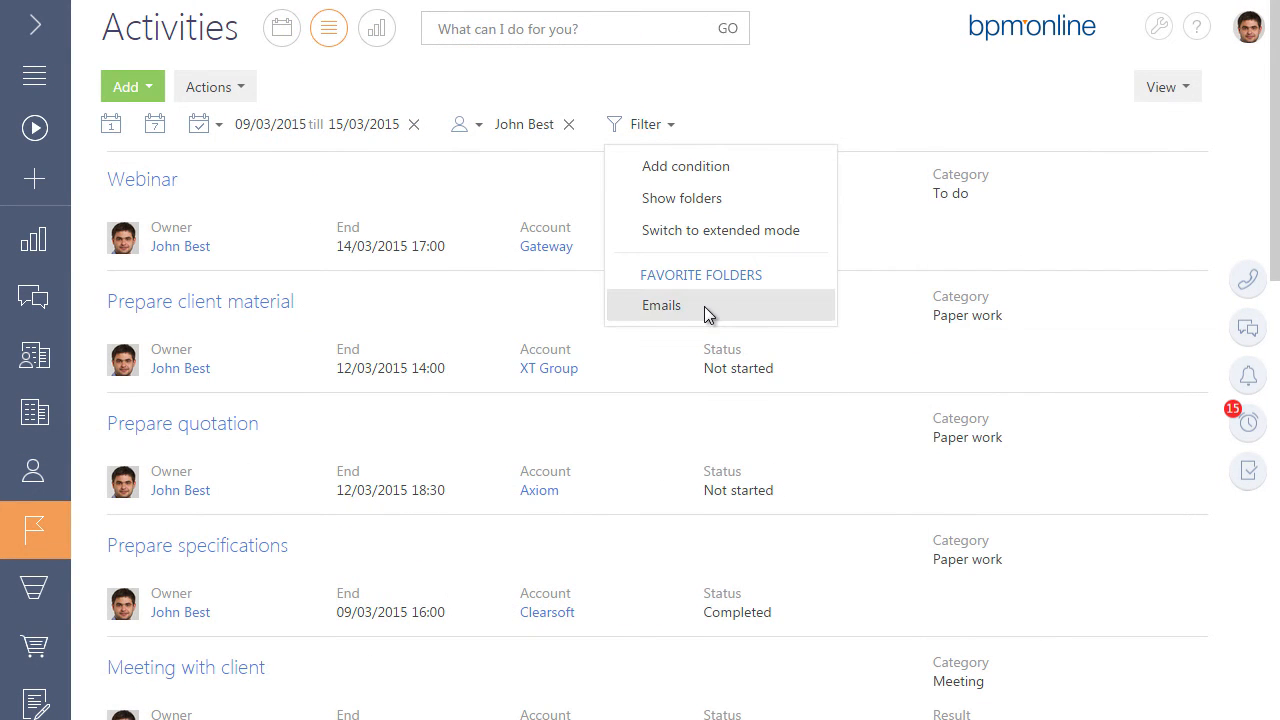
pyautogui.click(660, 304)
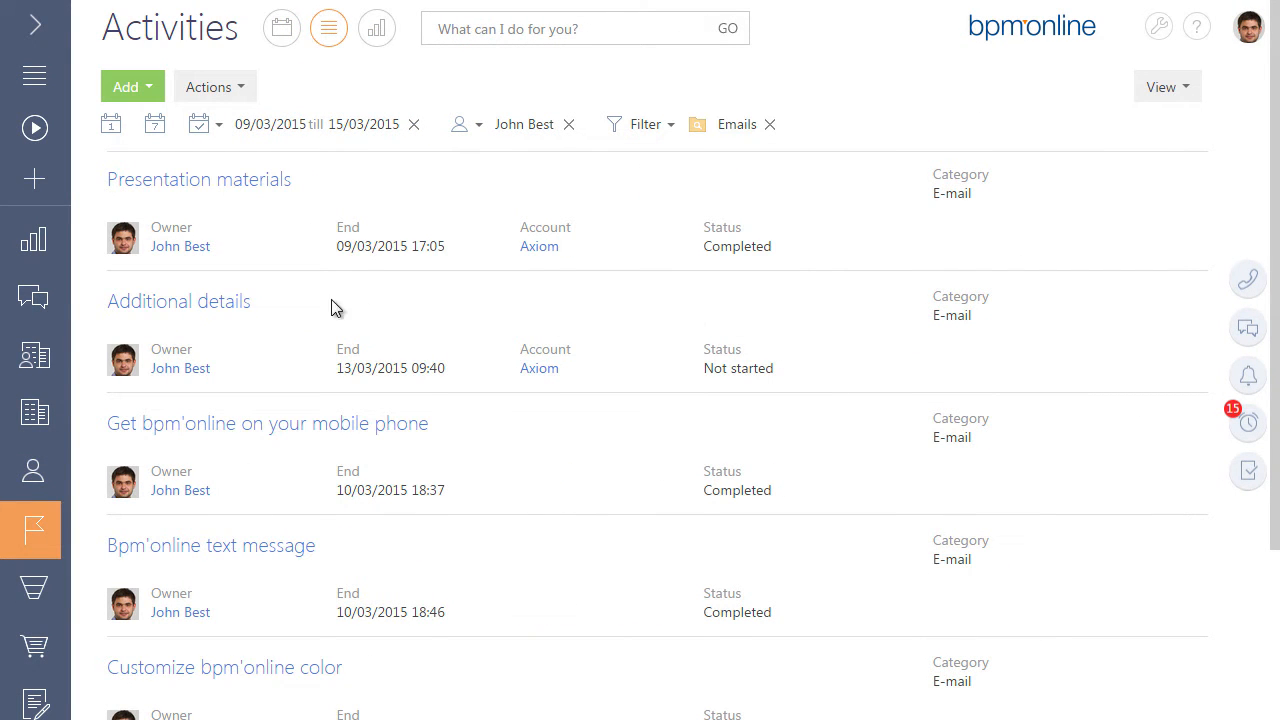
pyautogui.click(180, 300)
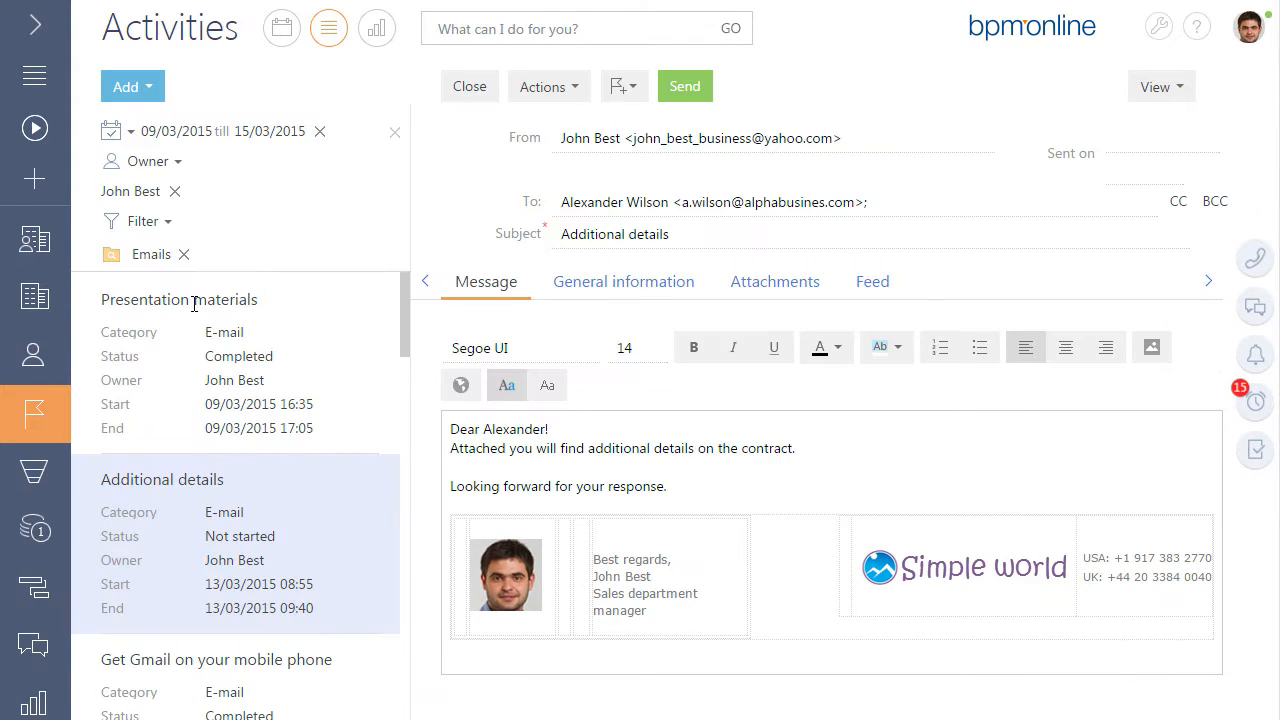
pyautogui.moveTo(612, 288)
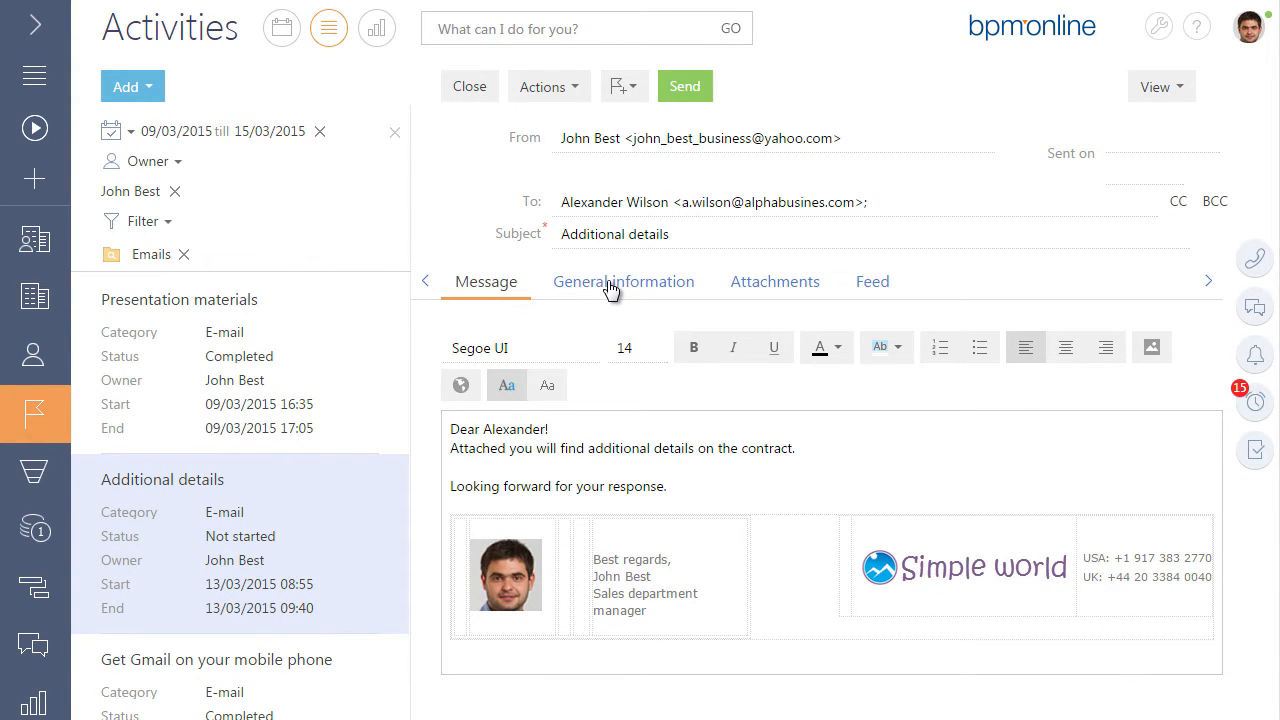
pyautogui.click(624, 280)
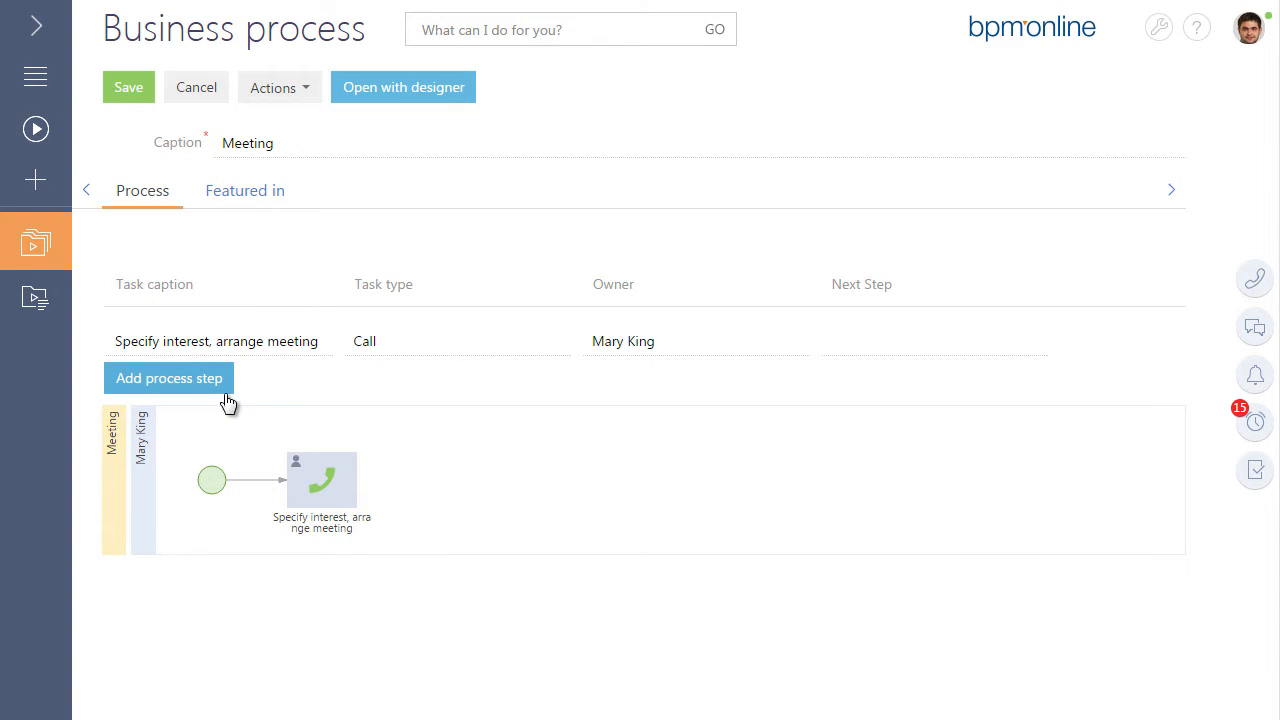
# Add a Conduct meeting step to the Meeting process with Process end as its next step
pyautogui.click(168, 378)
pyautogui.write('Conduct meeting')
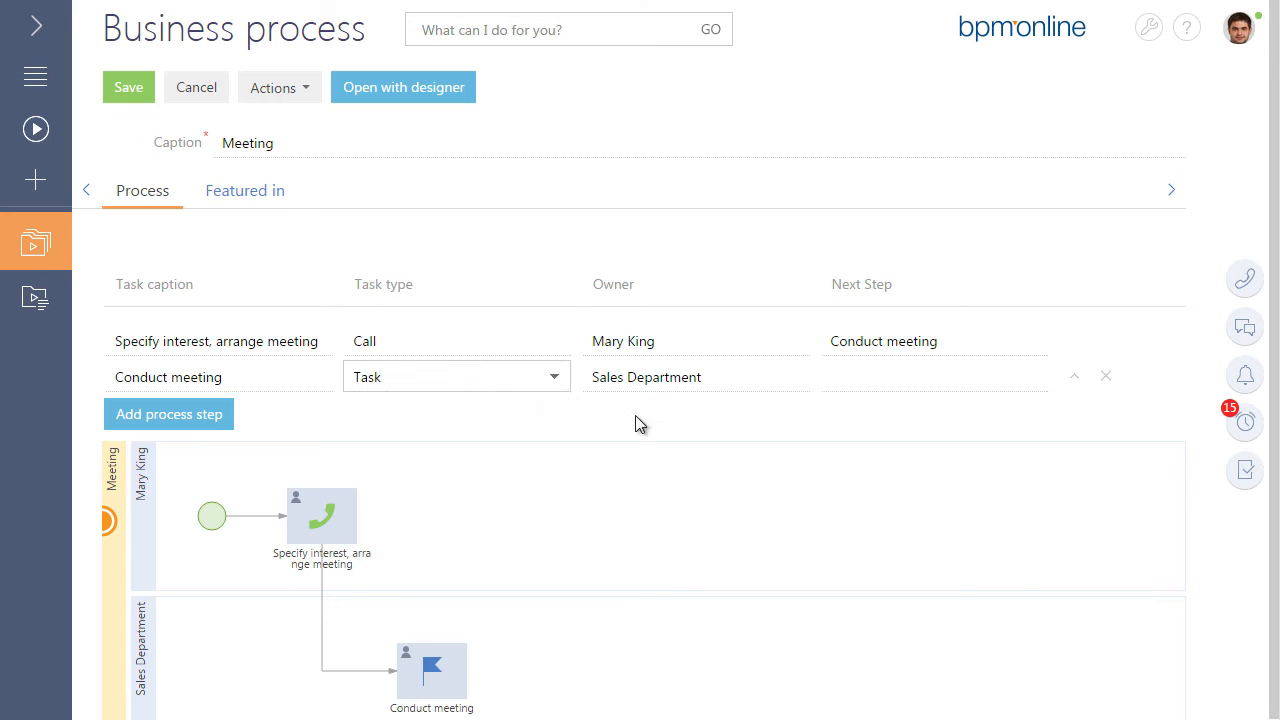
pyautogui.click(932, 376)
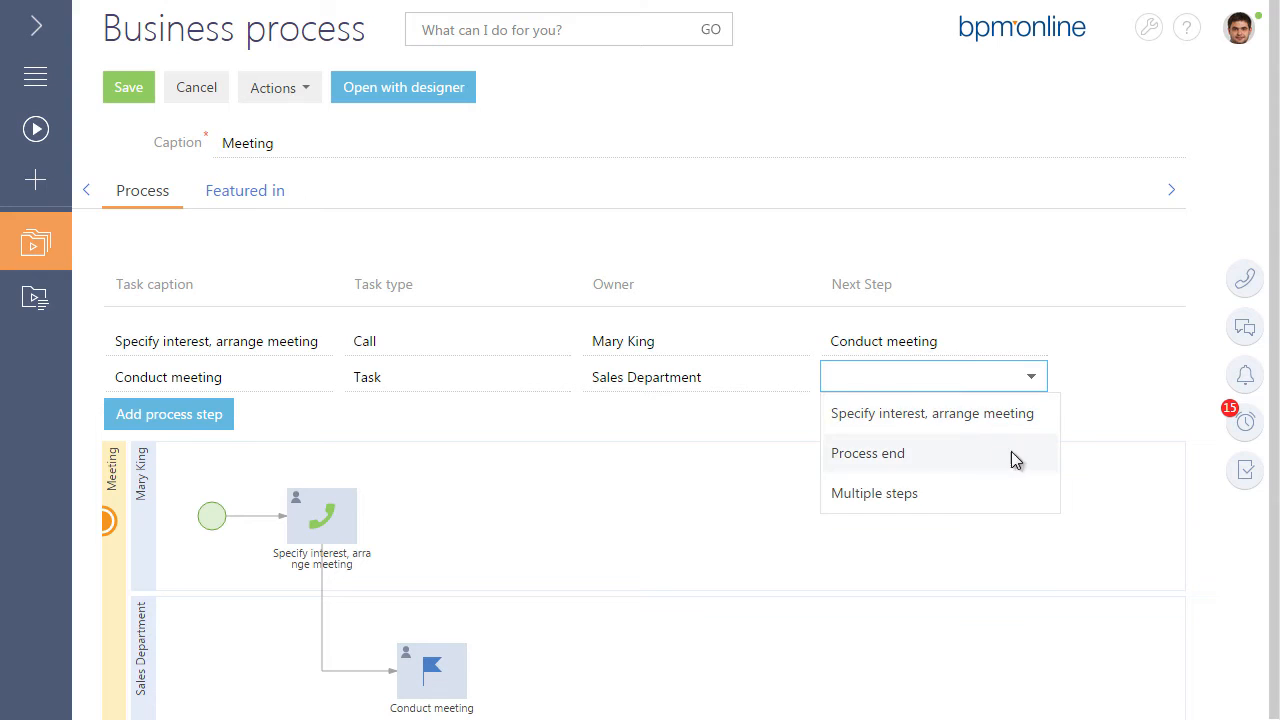
pyautogui.click(868, 452)
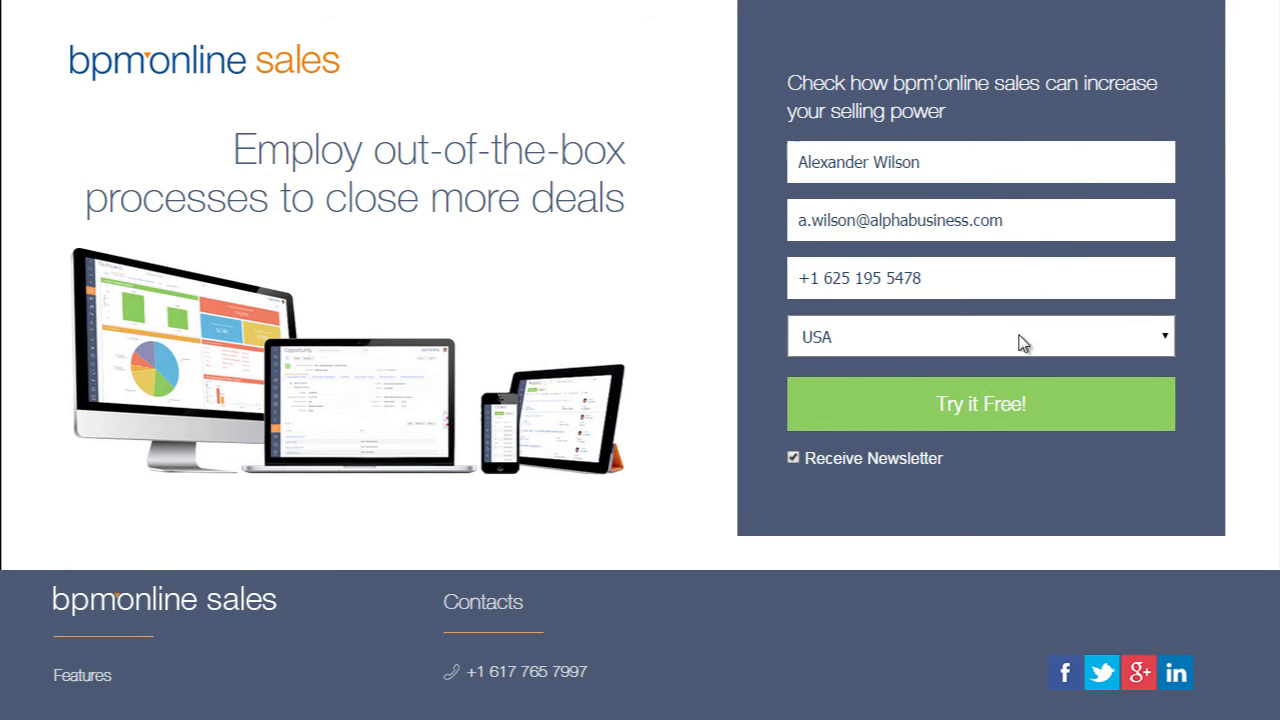
# Submit the trial sign-up form and qualify the resulting Software lead
pyautogui.click(980, 404)
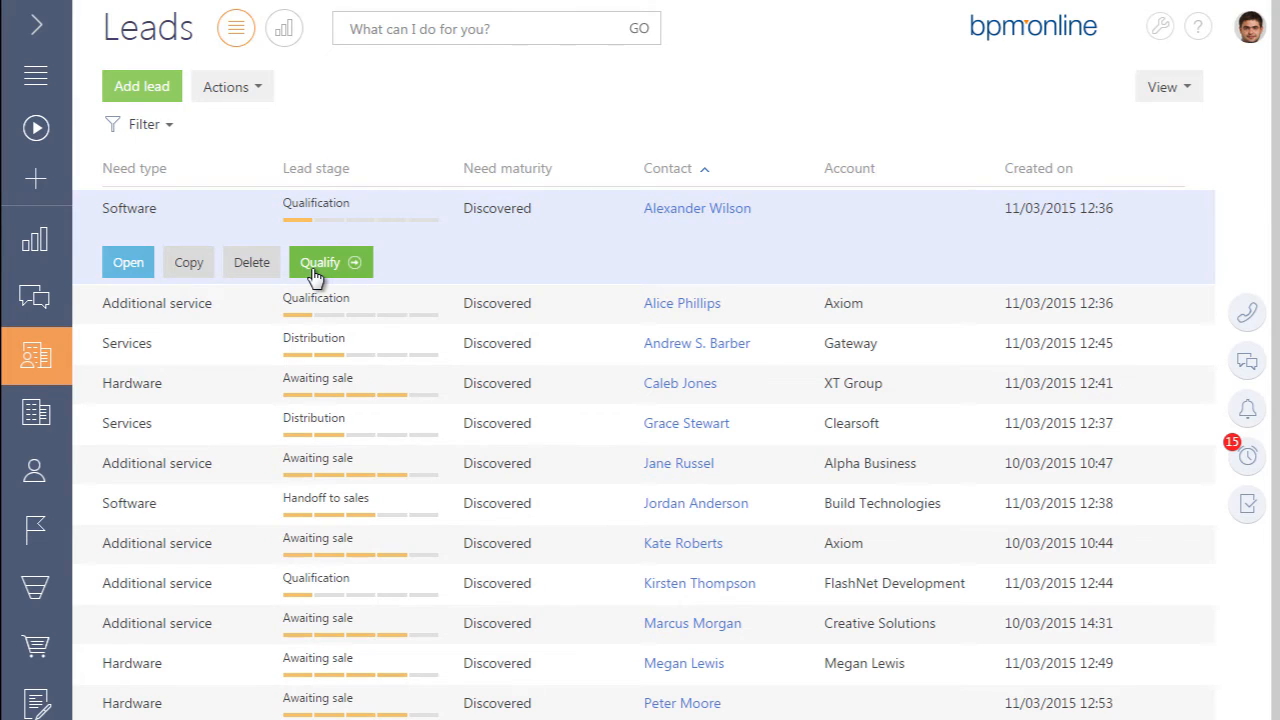
pyautogui.click(330, 260)
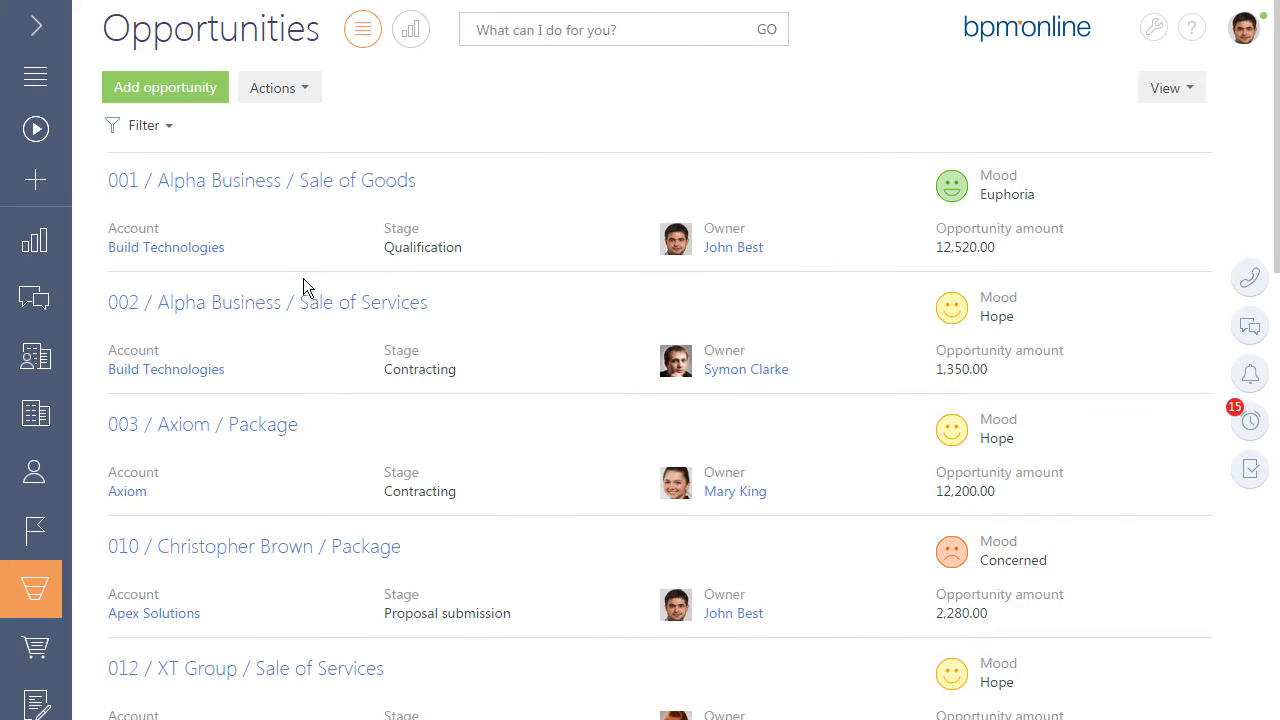
# Review opportunity 001's tactics, competitors and history, then start its sale process from Actions
pyautogui.click(260, 180)
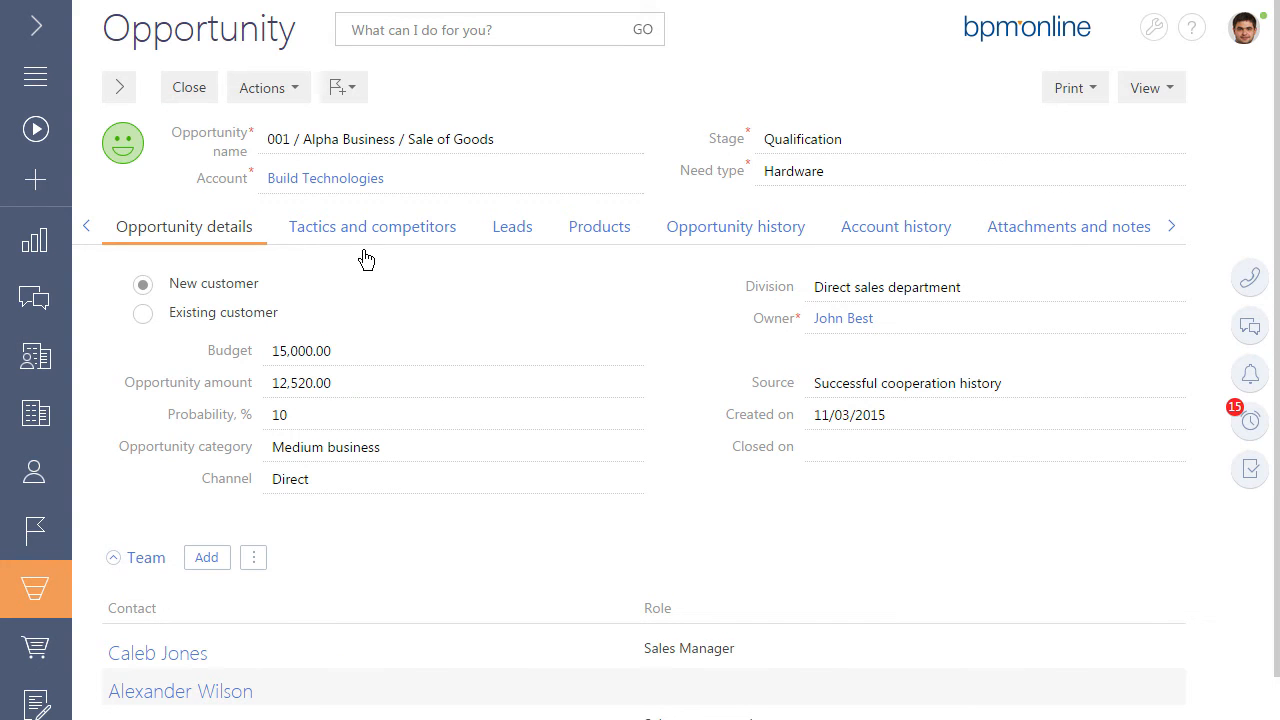
pyautogui.click(372, 226)
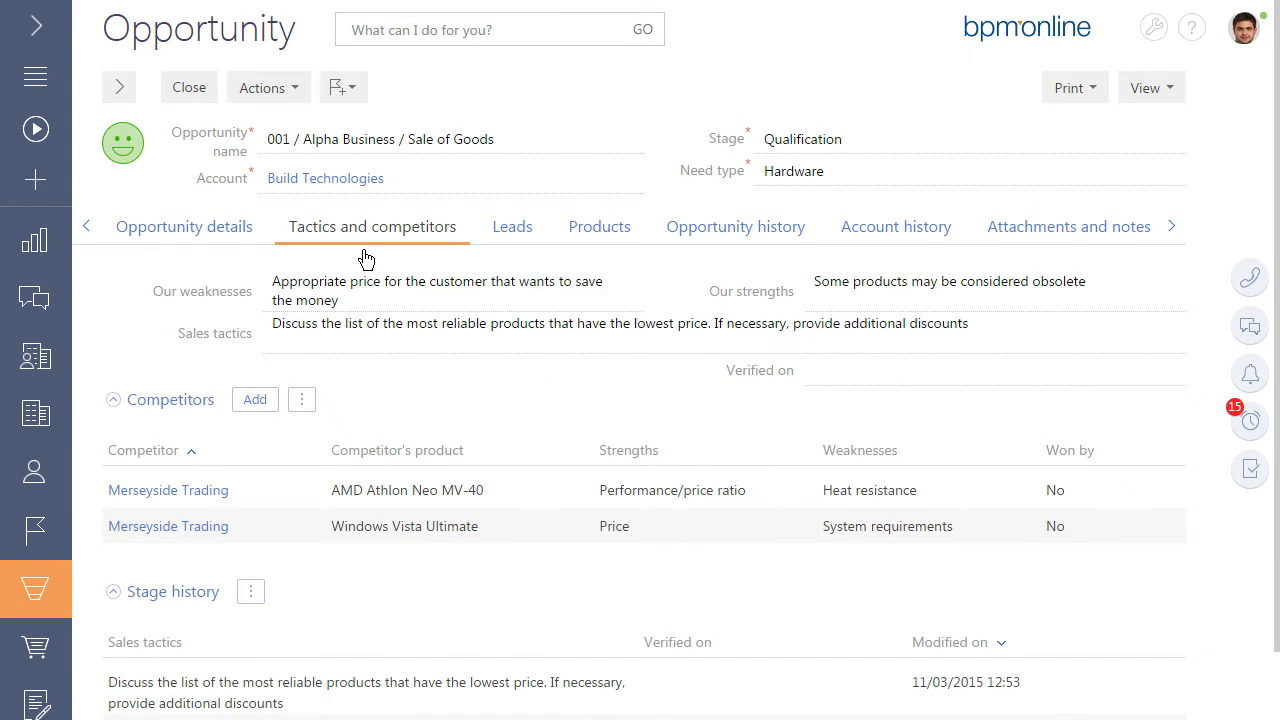
pyautogui.moveTo(750, 256)
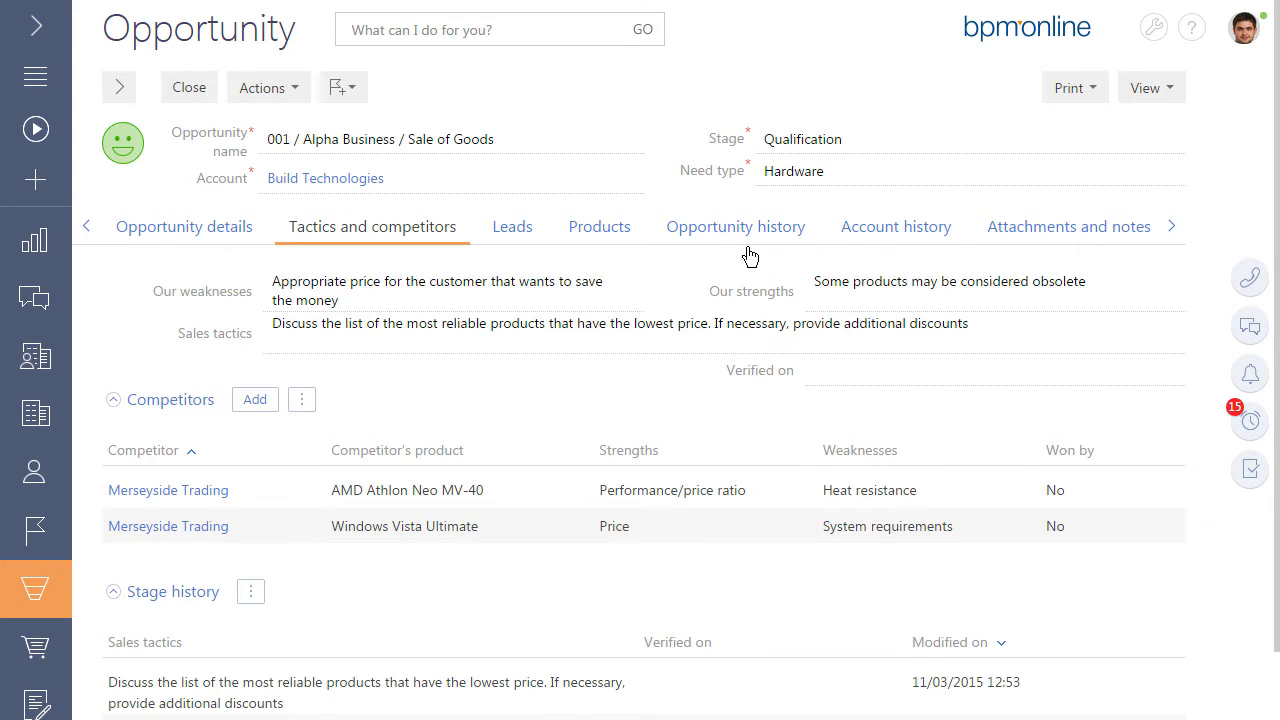
pyautogui.click(736, 226)
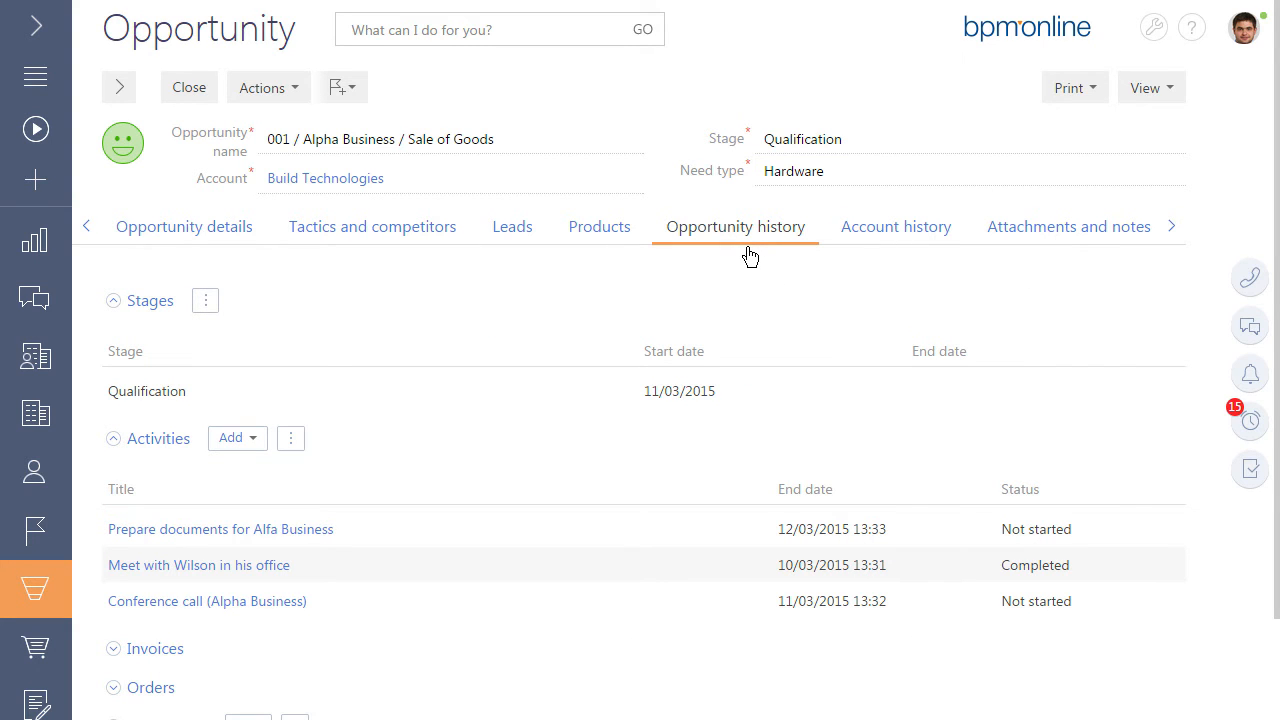
pyautogui.moveTo(732, 254)
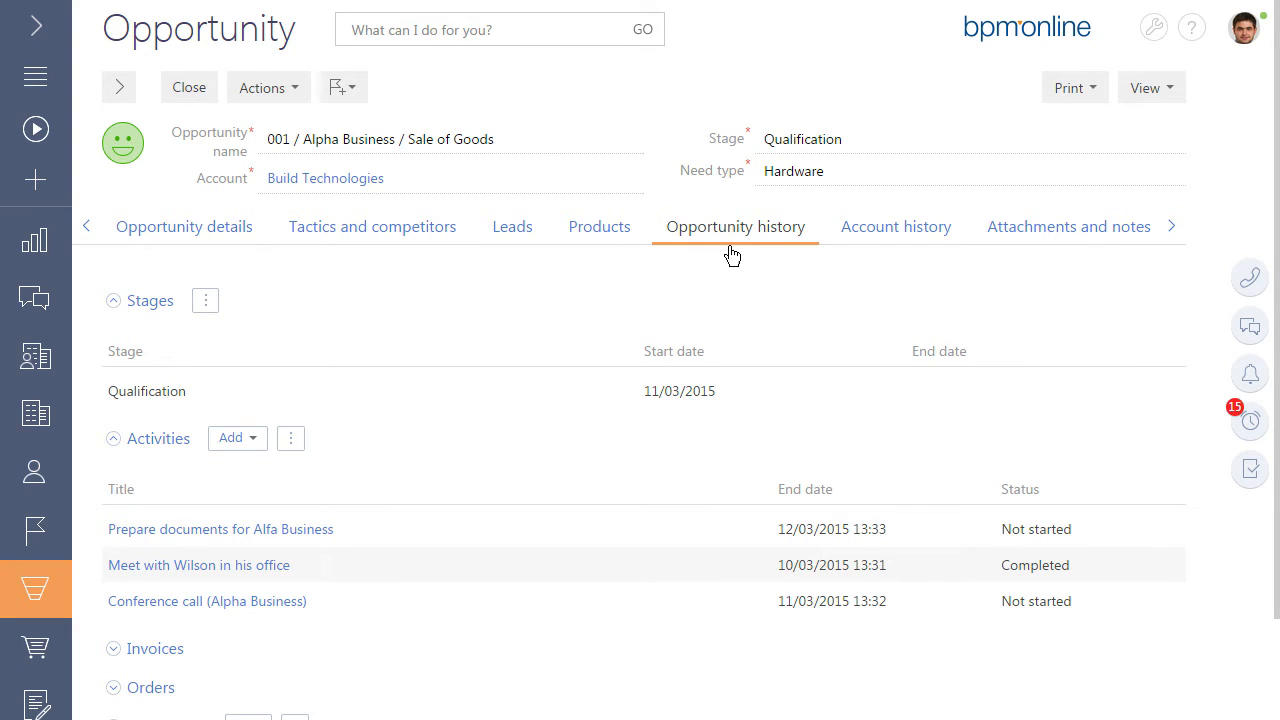
pyautogui.click(268, 88)
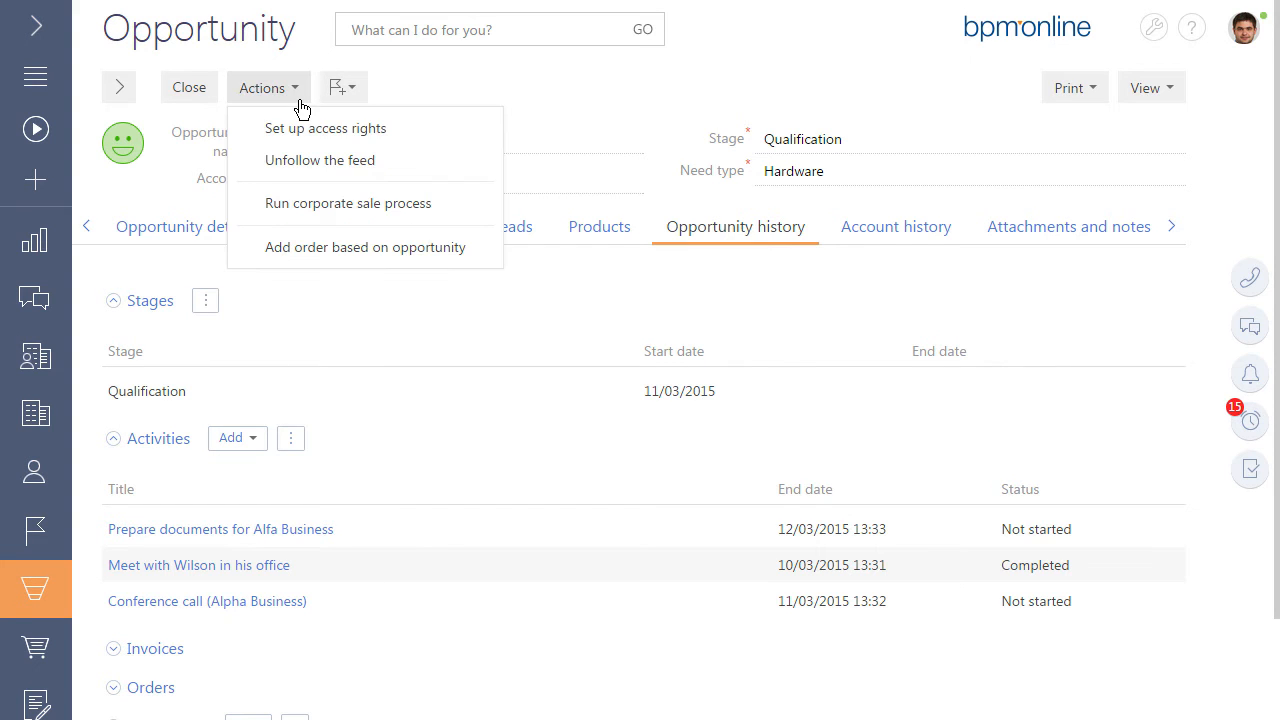
pyautogui.moveTo(348, 204)
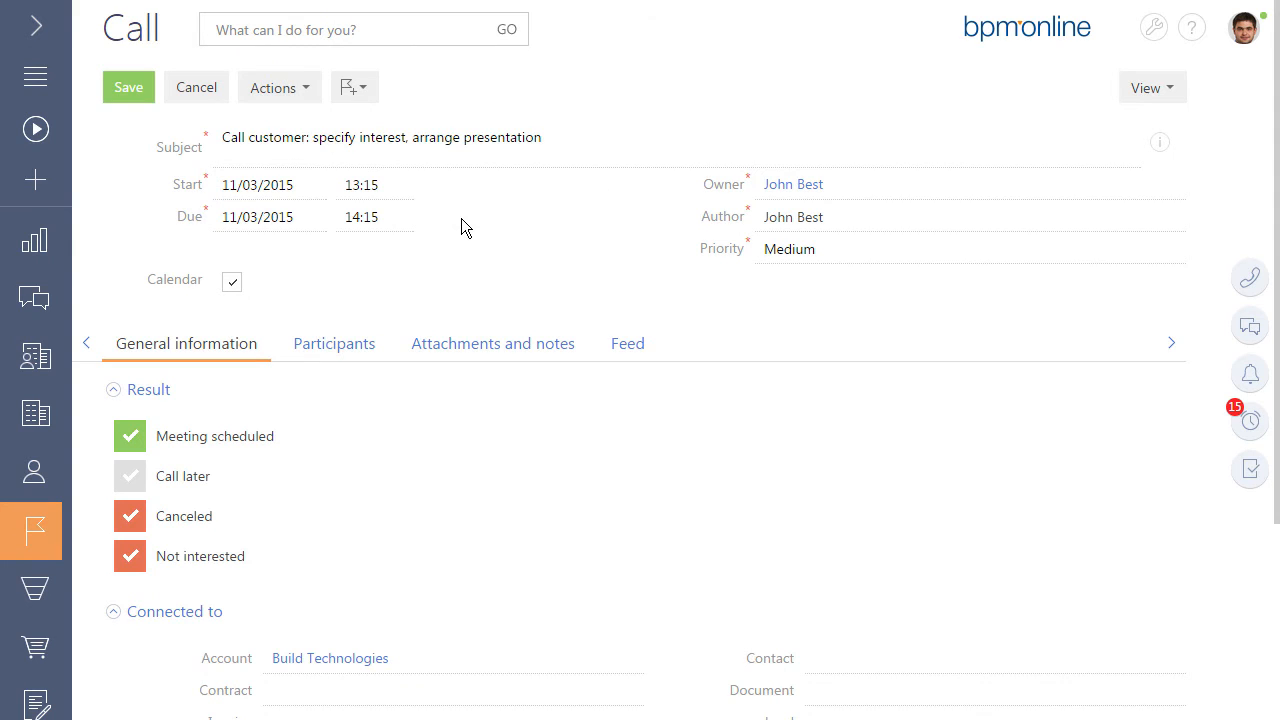
pyautogui.moveTo(1160, 140)
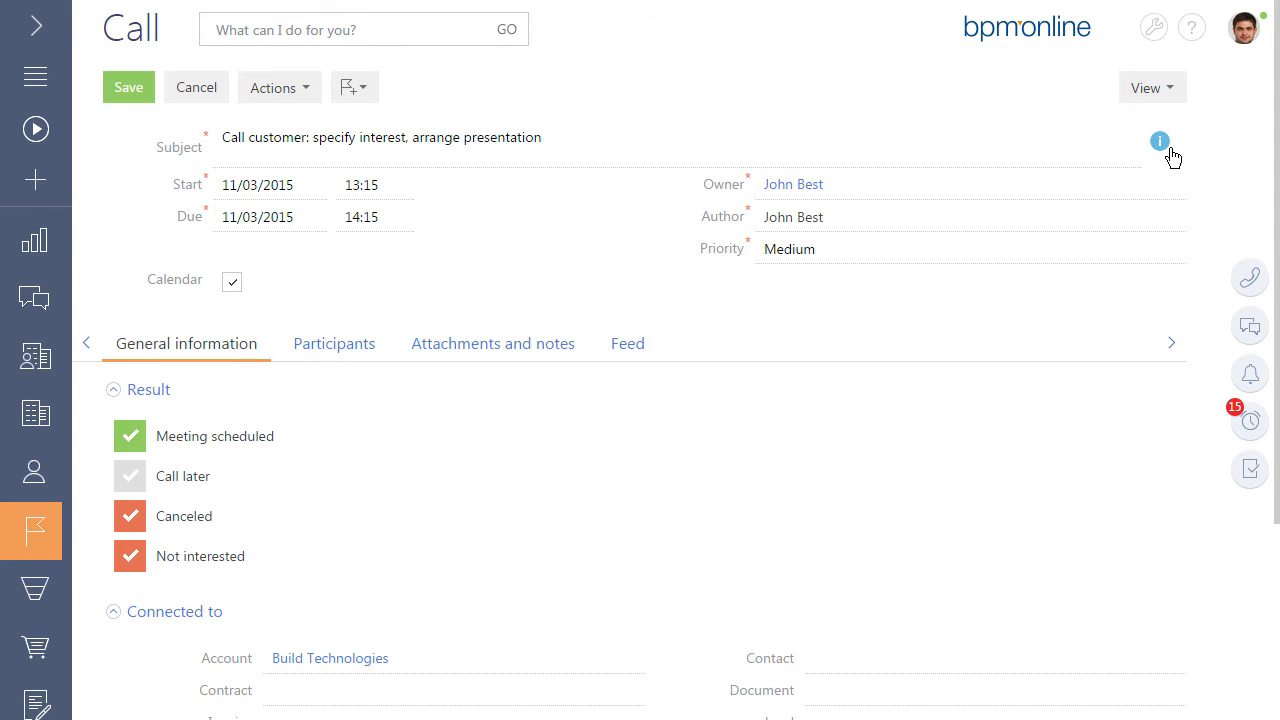
# View the call script, then create an order from opportunity 002 copying all its products
pyautogui.click(1160, 140)
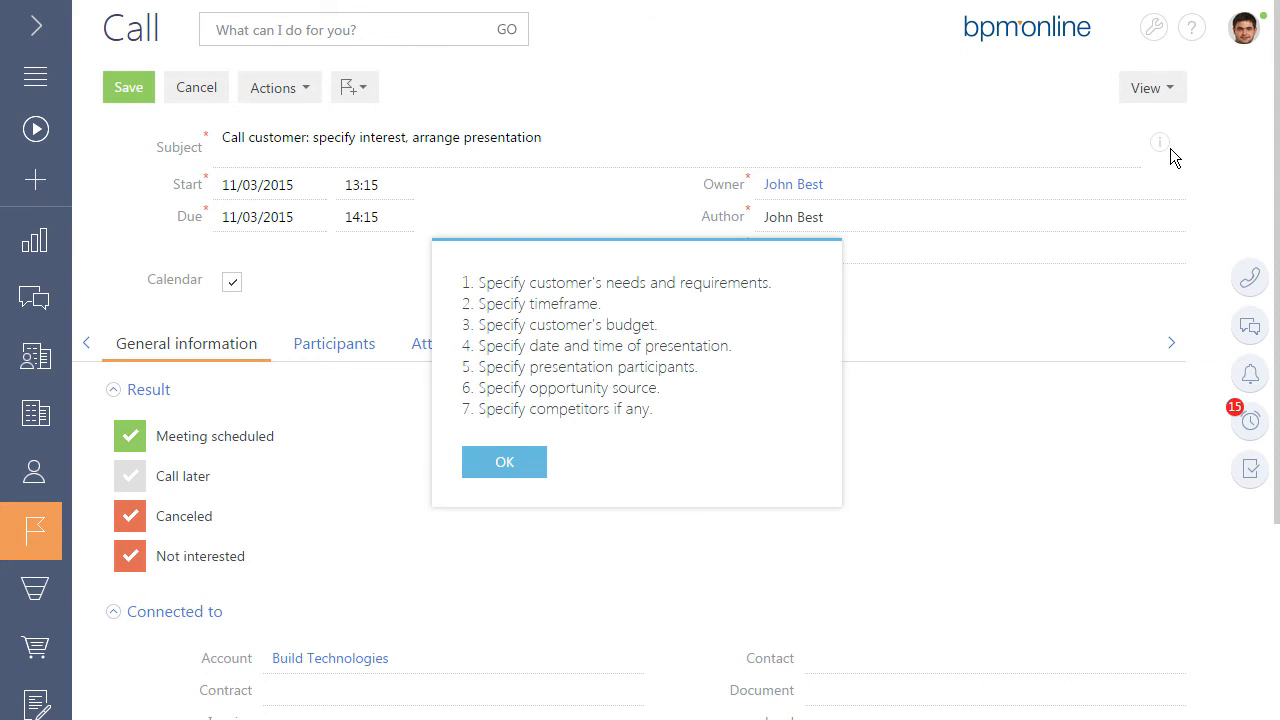
pyautogui.moveTo(504, 462)
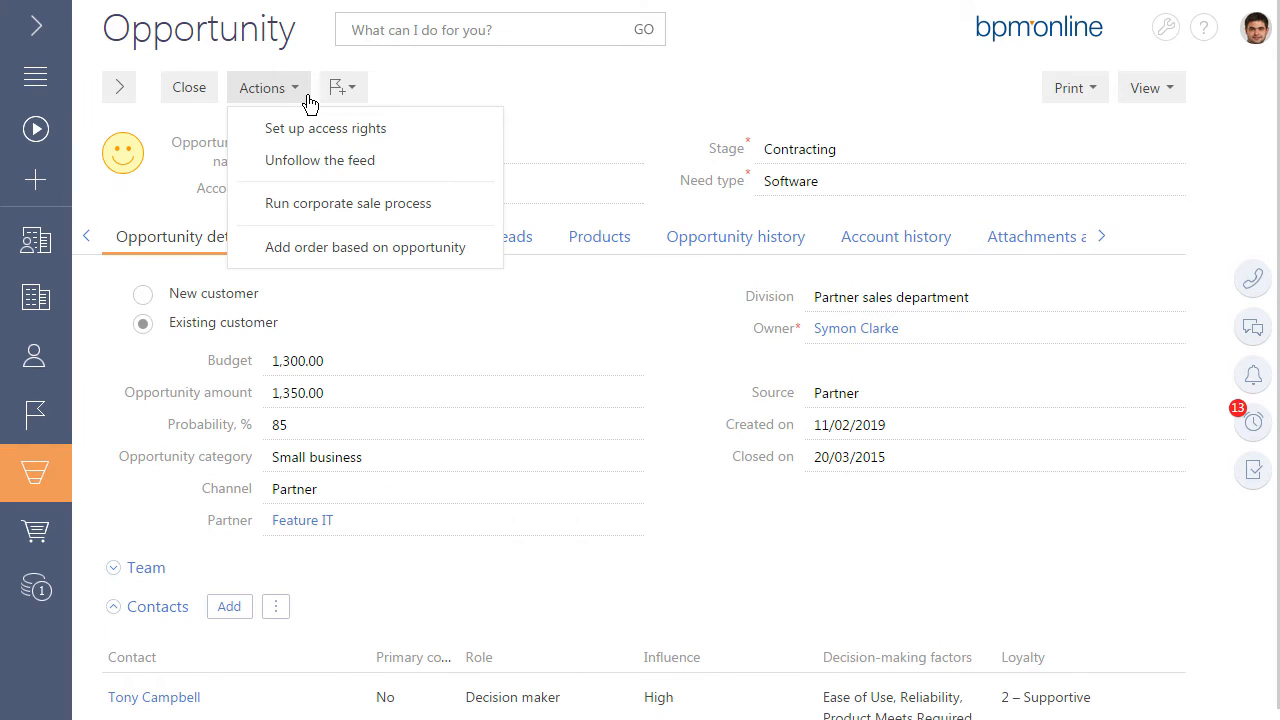
pyautogui.click(364, 248)
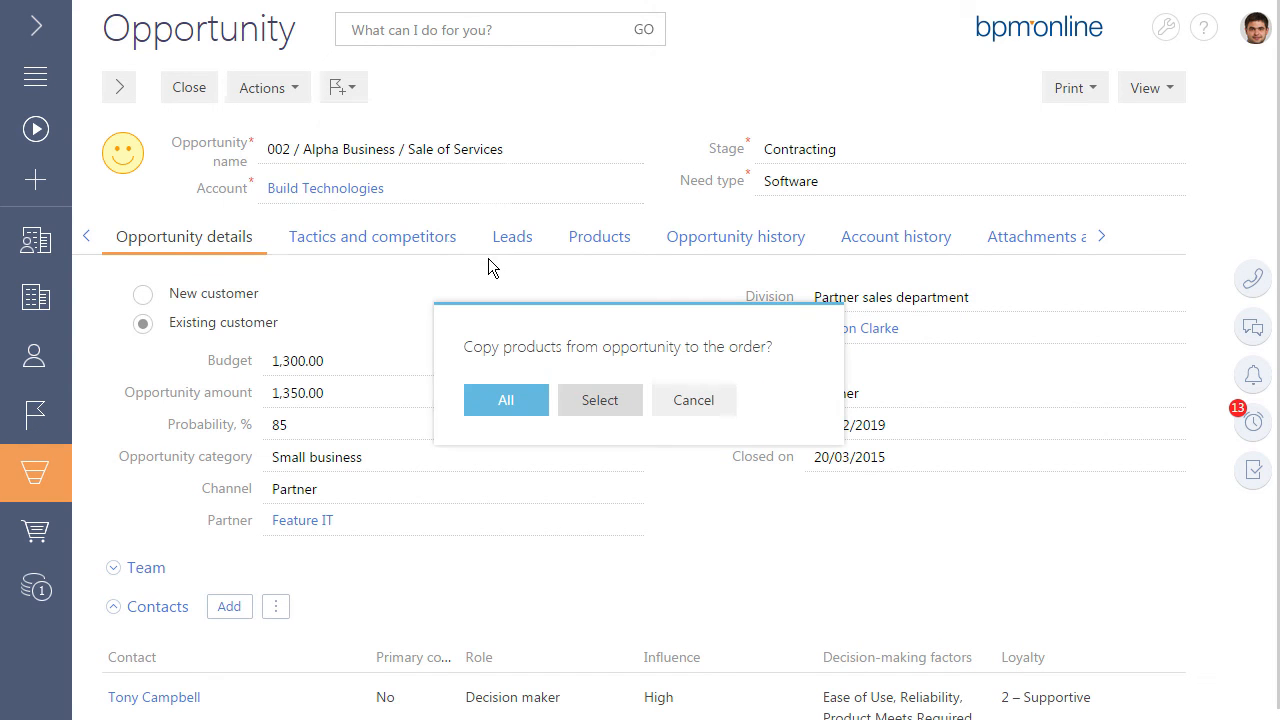
pyautogui.click(504, 400)
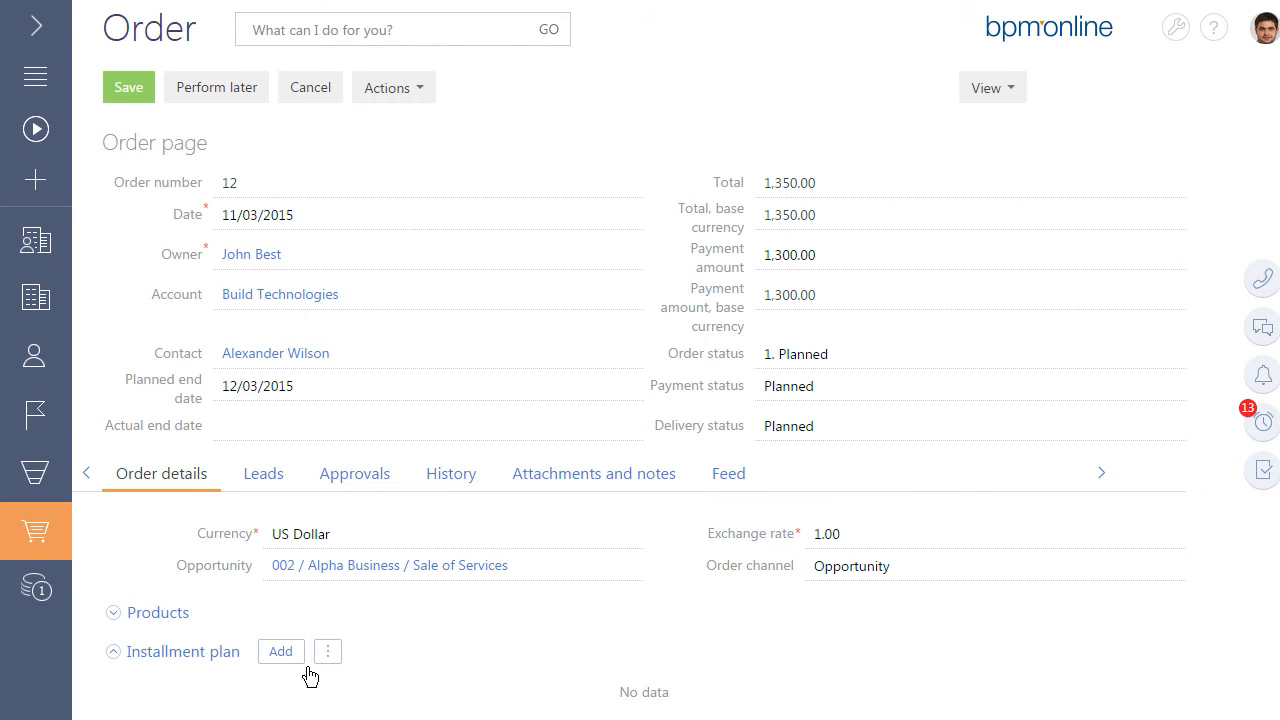
# Add a 1,350.00 prepayment installment to order 12 and create invoice 13 from it
pyautogui.click(280, 652)
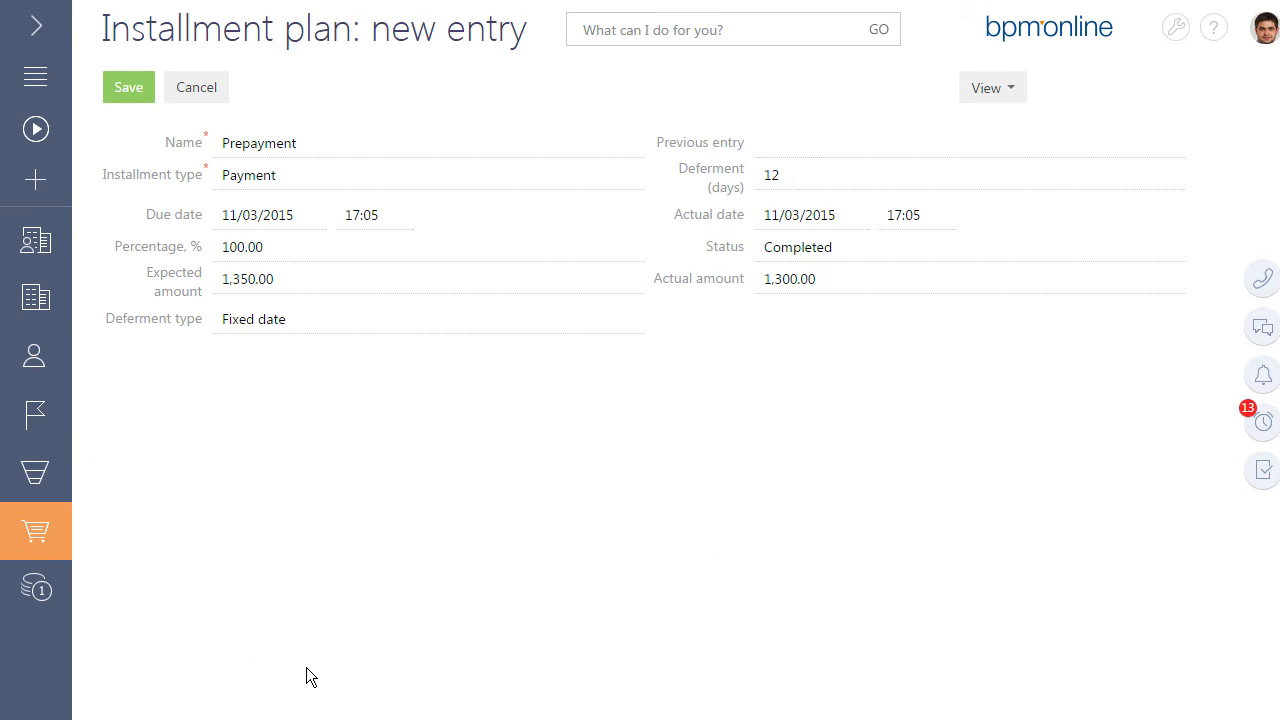
pyautogui.moveTo(144, 144)
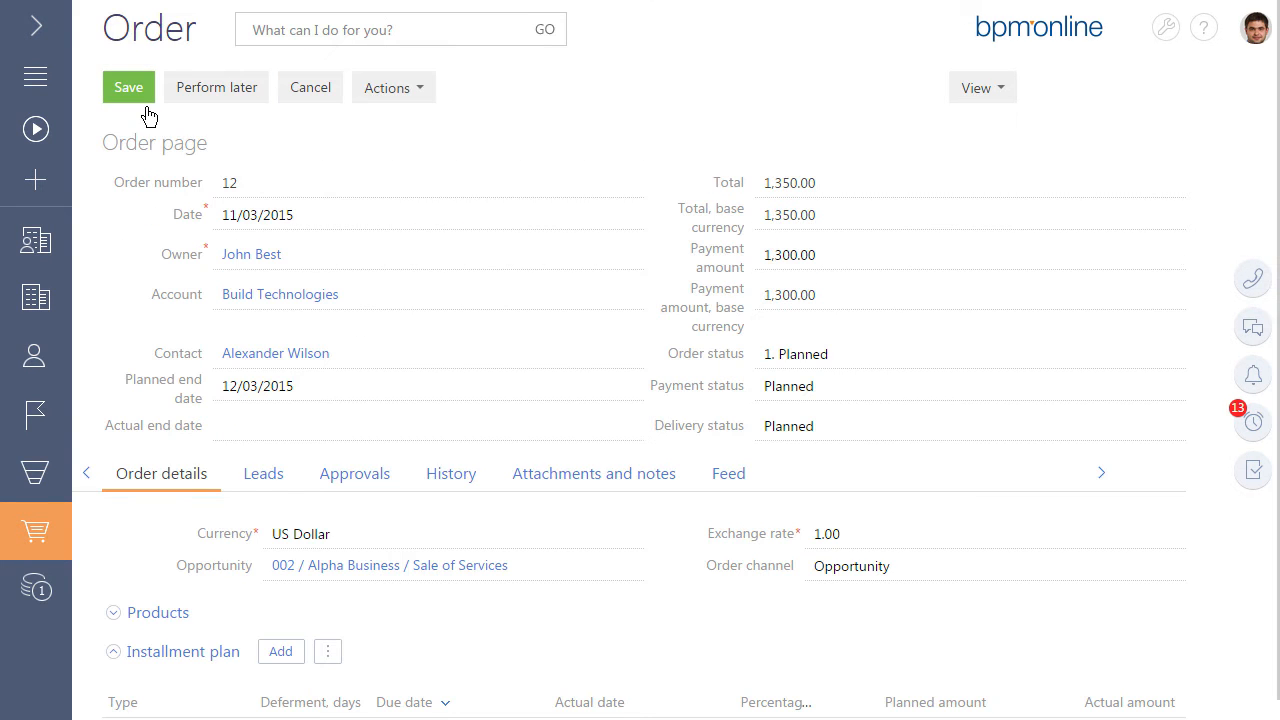
pyautogui.click(392, 88)
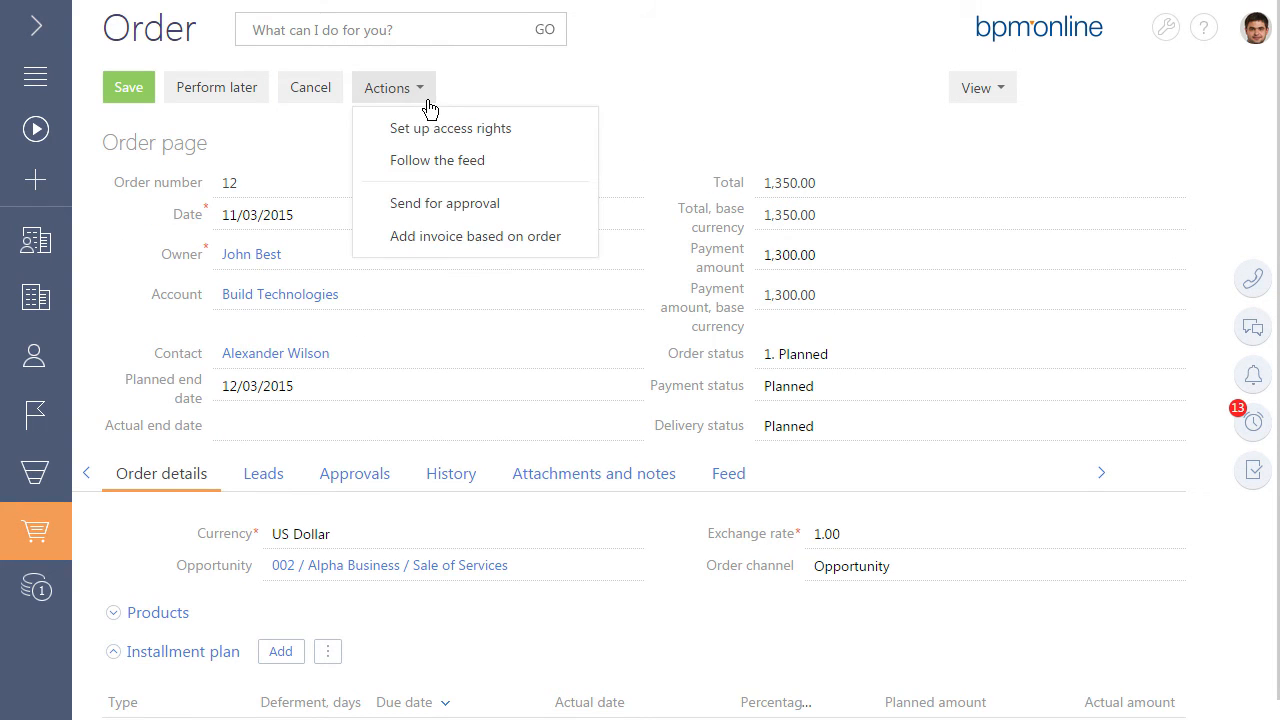
pyautogui.click(474, 236)
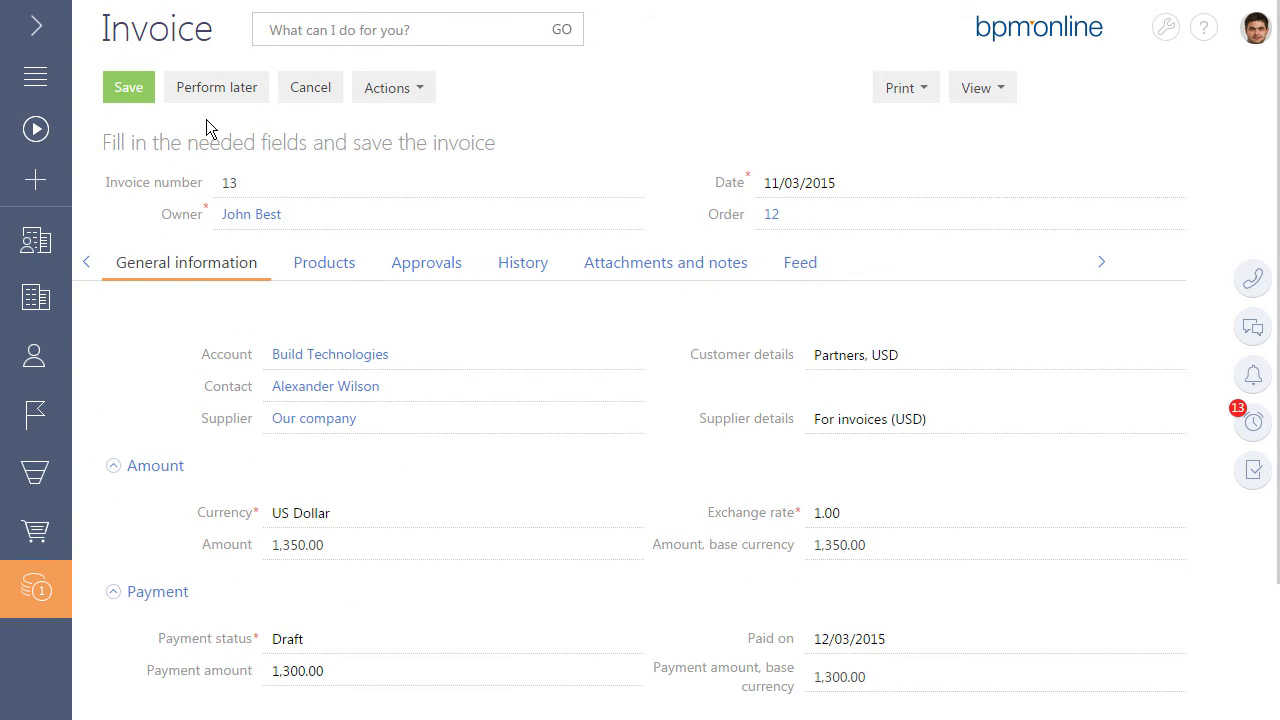
pyautogui.click(318, 28)
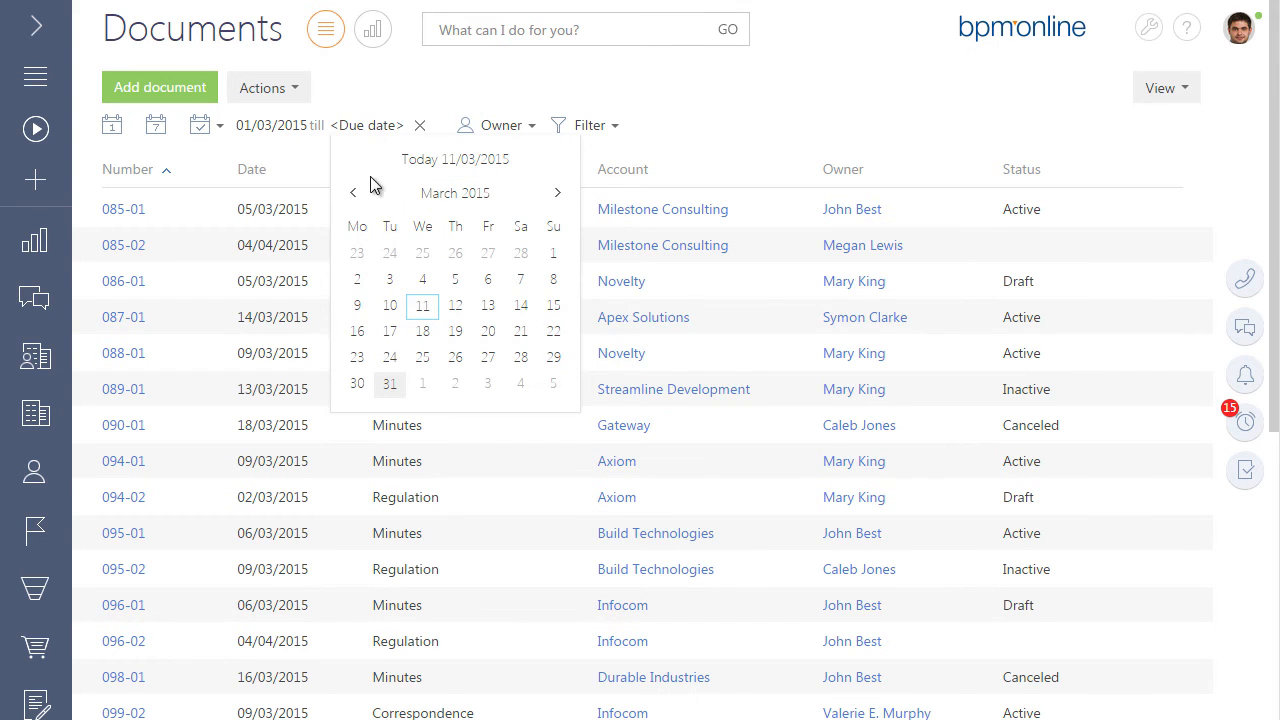
# End the Documents date filter on 31 March 2015 and open document 087-01
pyautogui.click(356, 384)
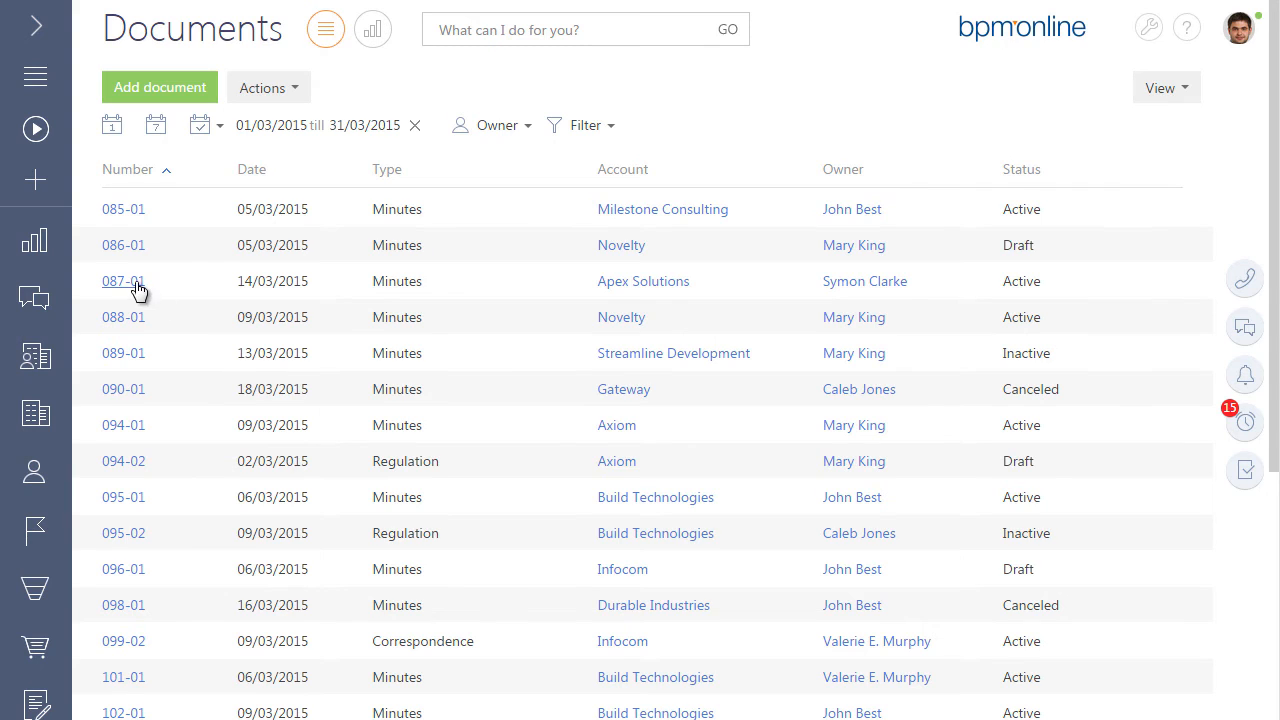
pyautogui.click(124, 280)
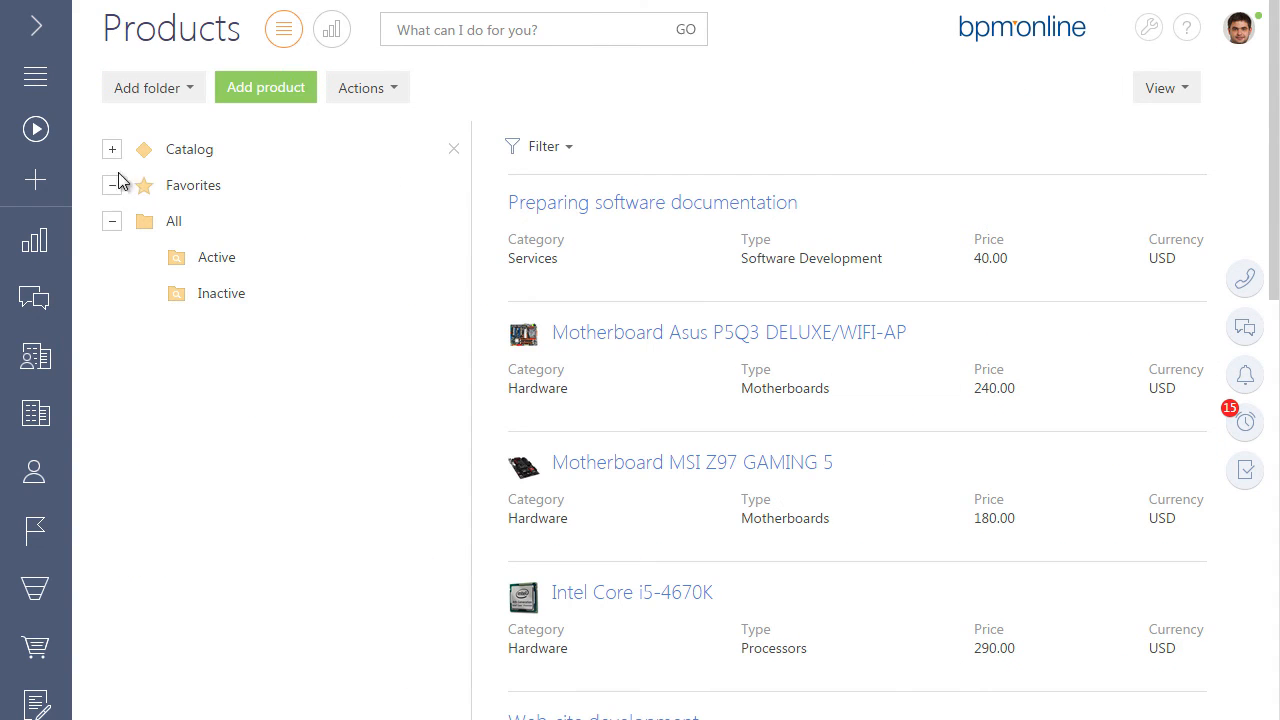
# Narrow the catalog to Hardware / Motherboards and bring up its trademark filter
pyautogui.click(112, 148)
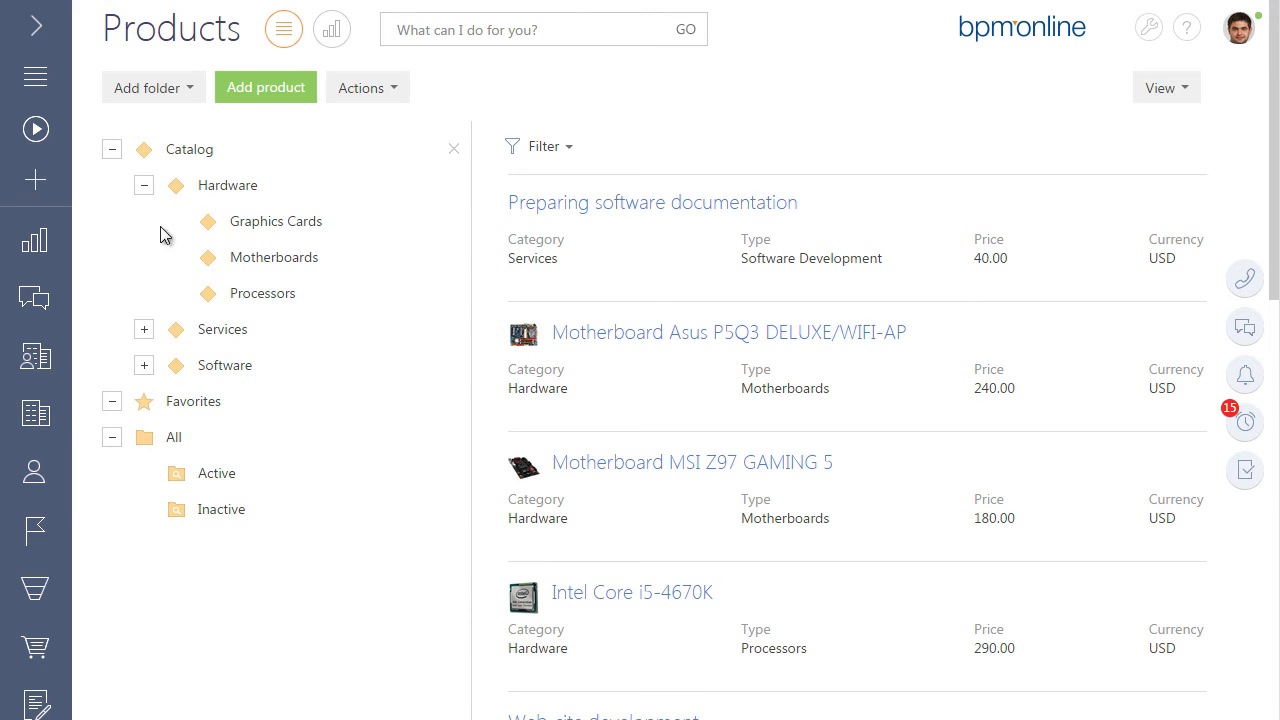
pyautogui.click(274, 256)
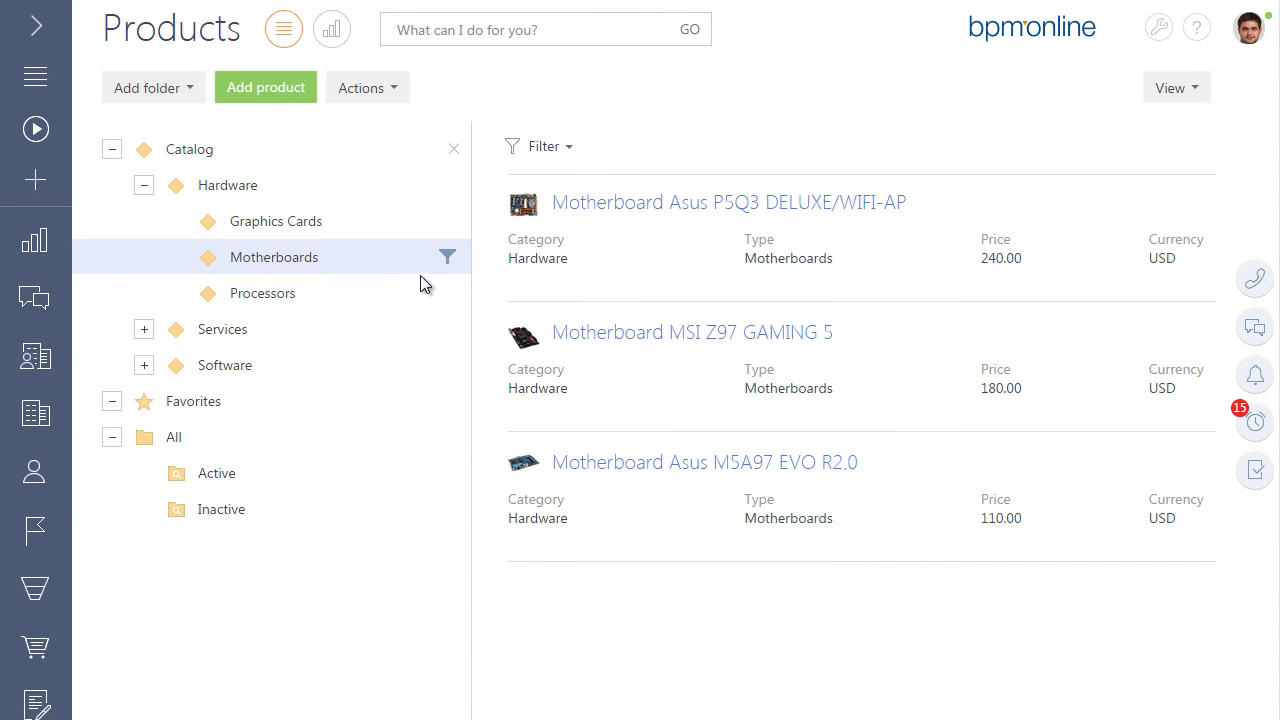
pyautogui.click(448, 256)
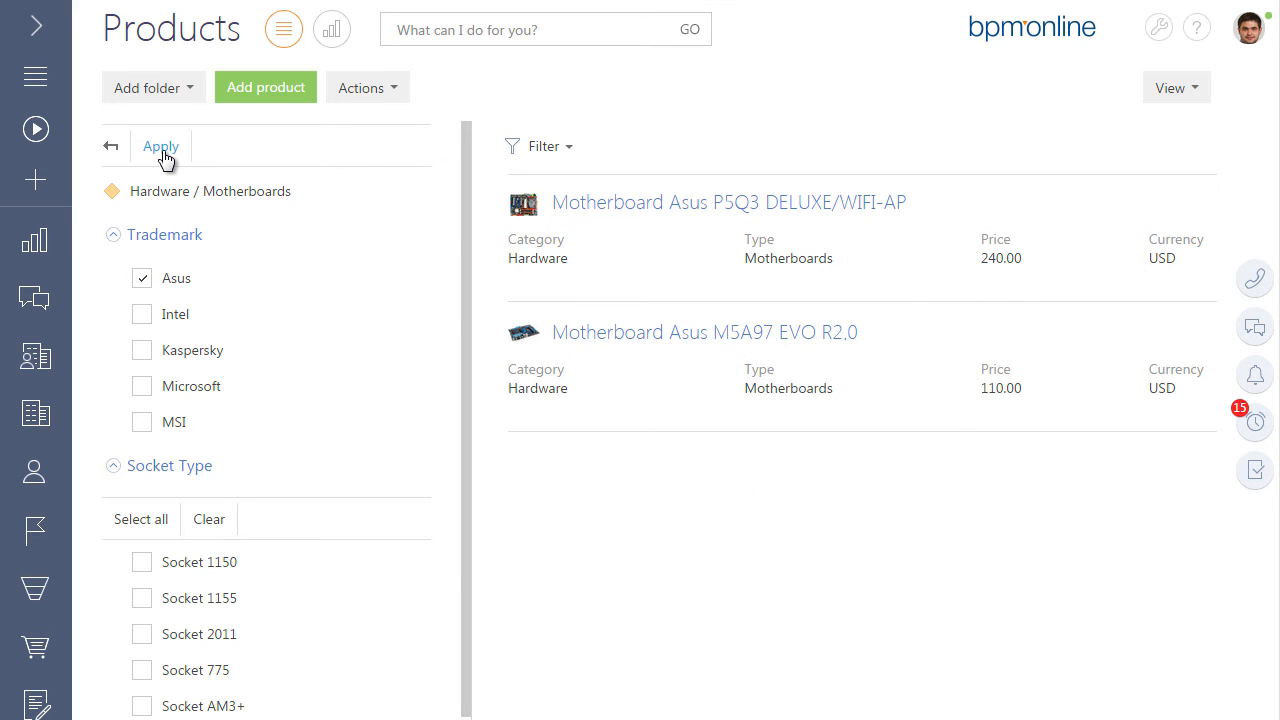
pyautogui.moveTo(36, 648)
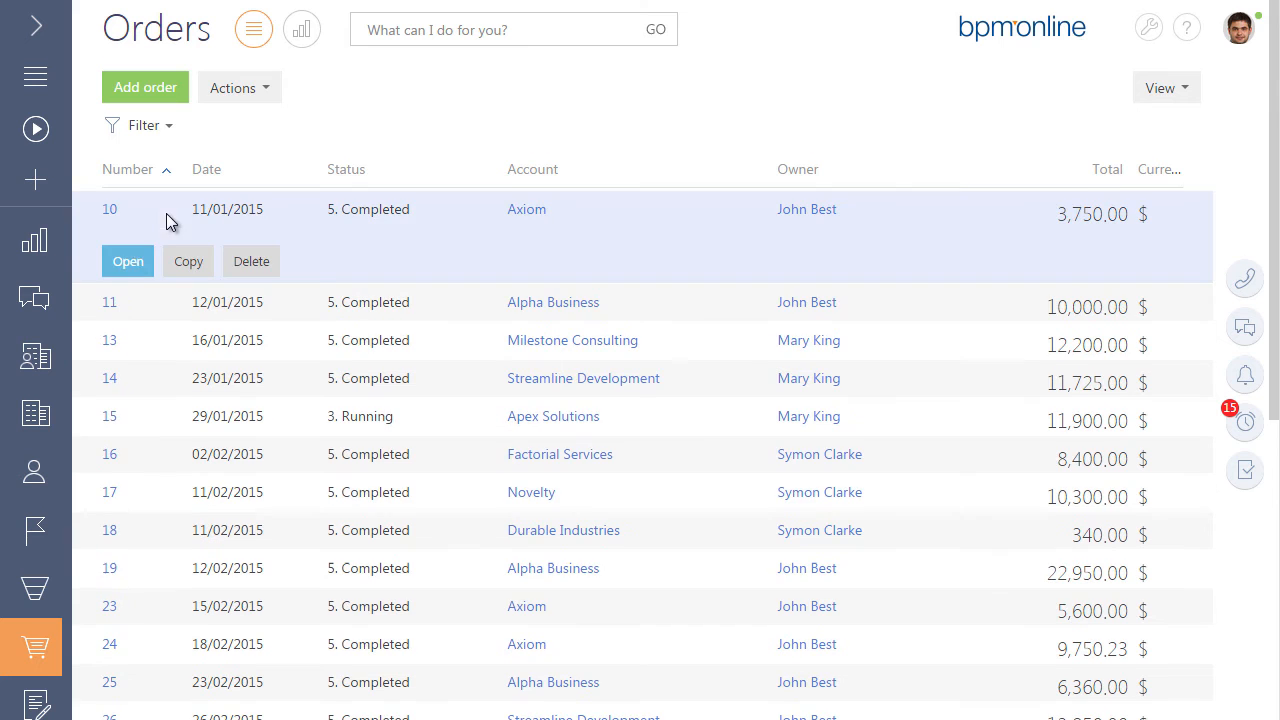
# In order 10's product selection, enter quantity 15 for the Intel Core i5-4670K and review the cart
pyautogui.click(128, 260)
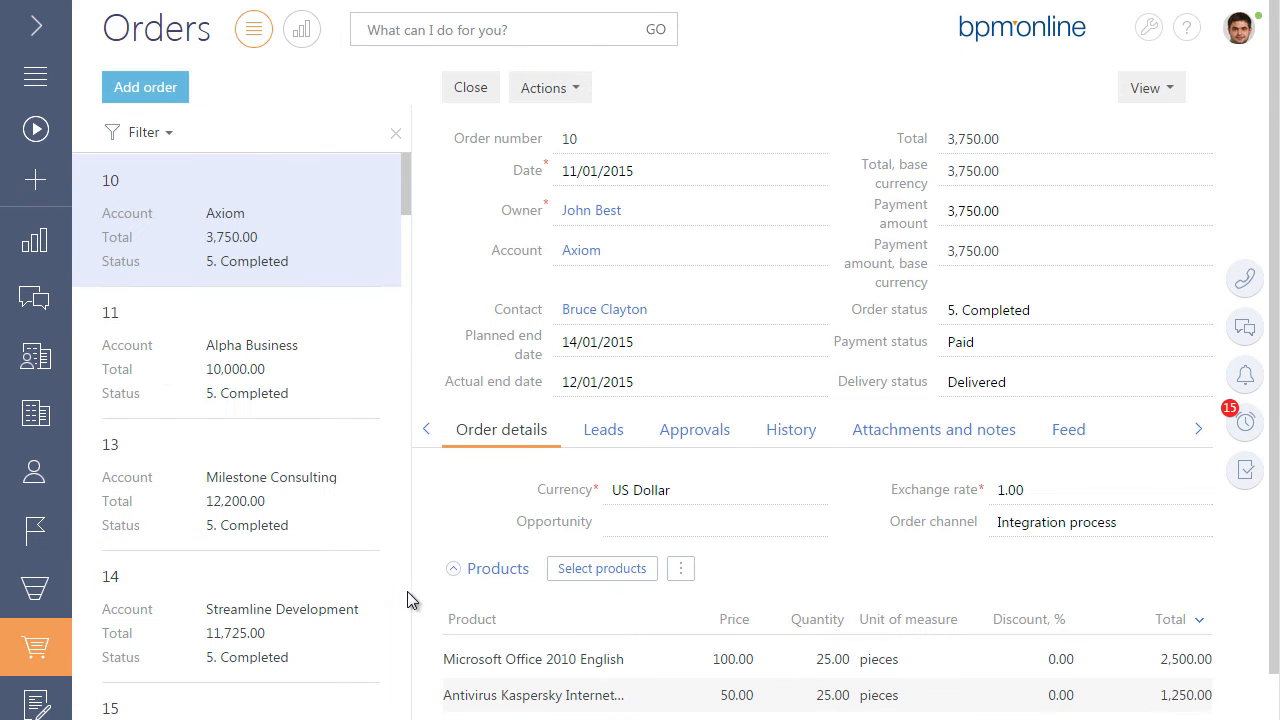
pyautogui.click(600, 568)
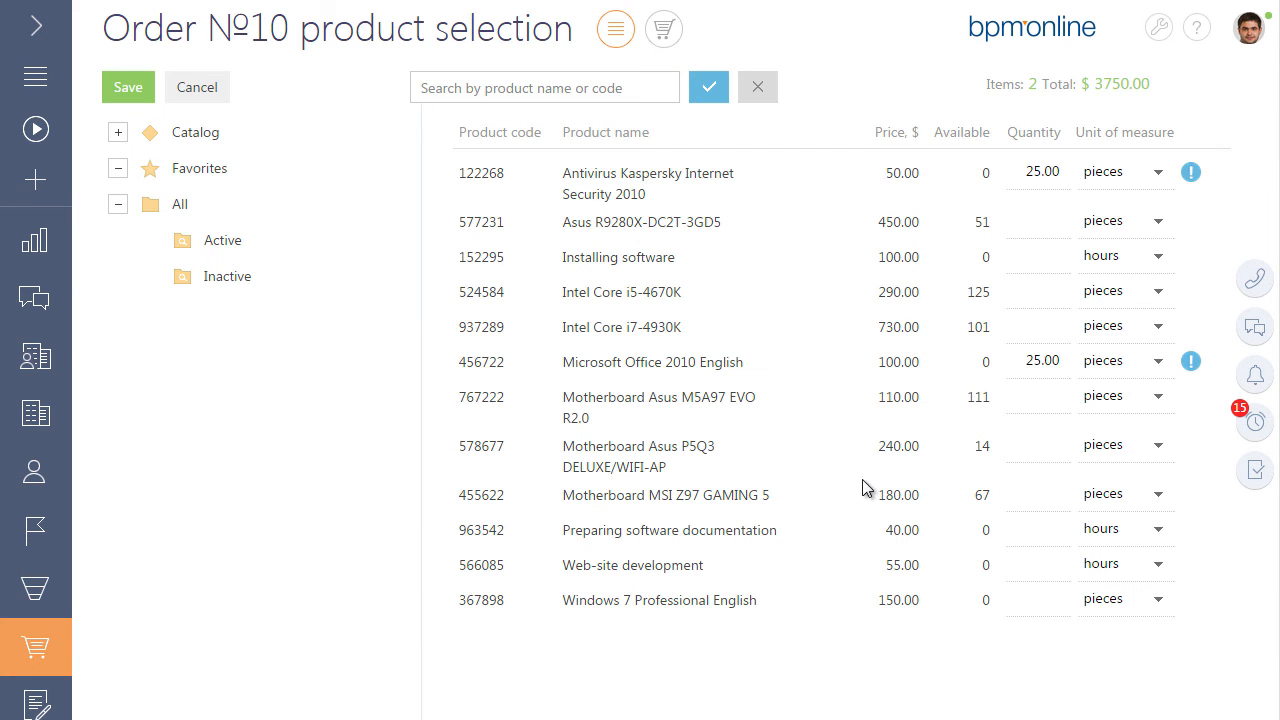
pyautogui.write('1')
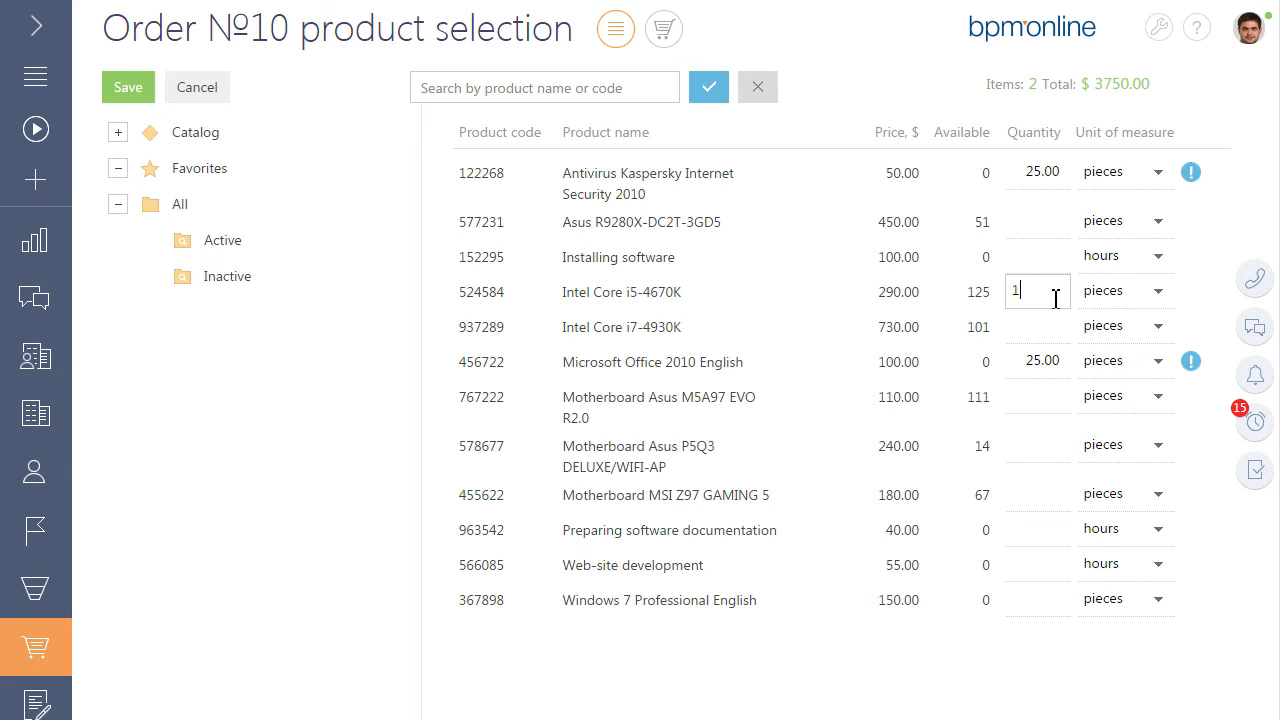
pyautogui.write('5')
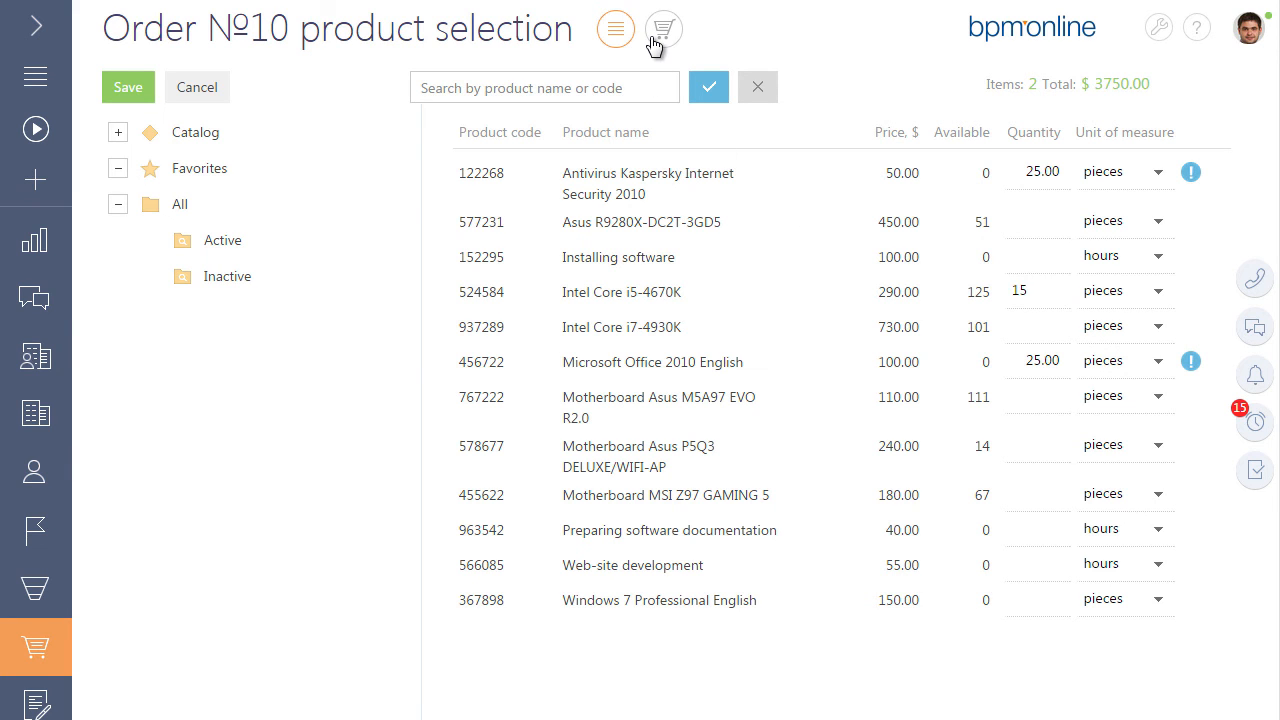
pyautogui.click(662, 28)
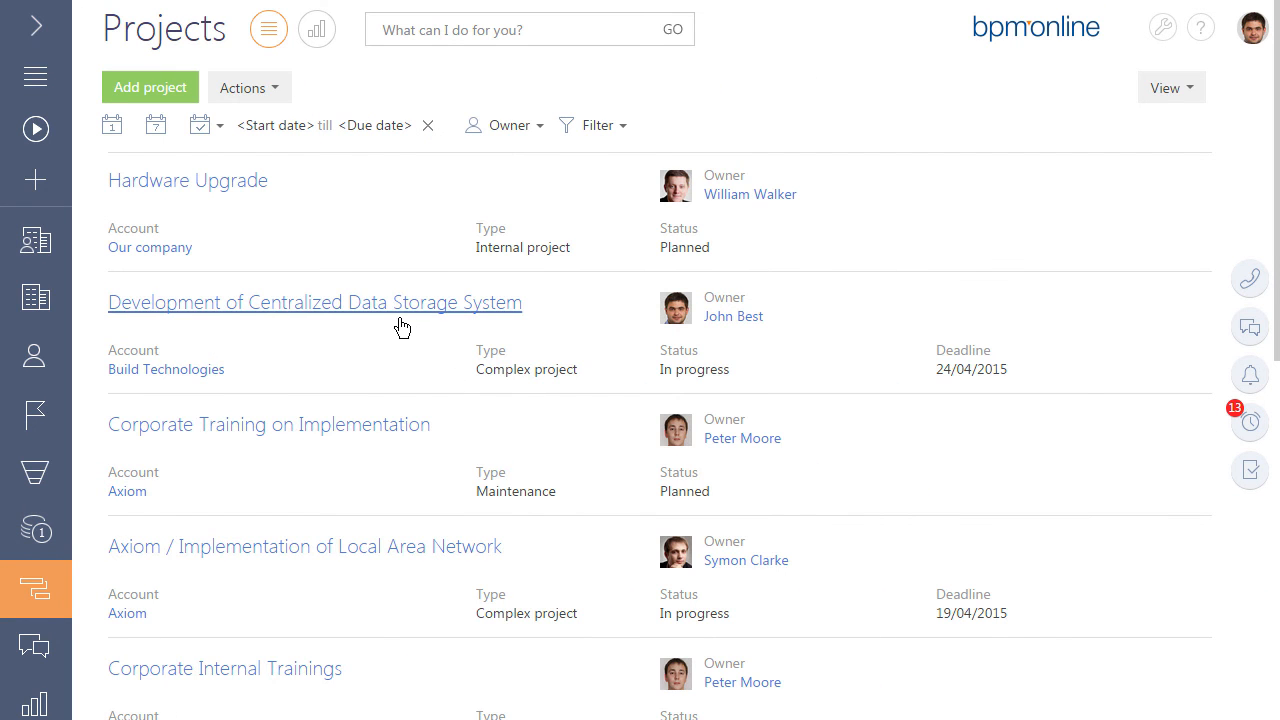
# Review the Centralized Data Storage System project's financial indicators and change history
pyautogui.click(314, 302)
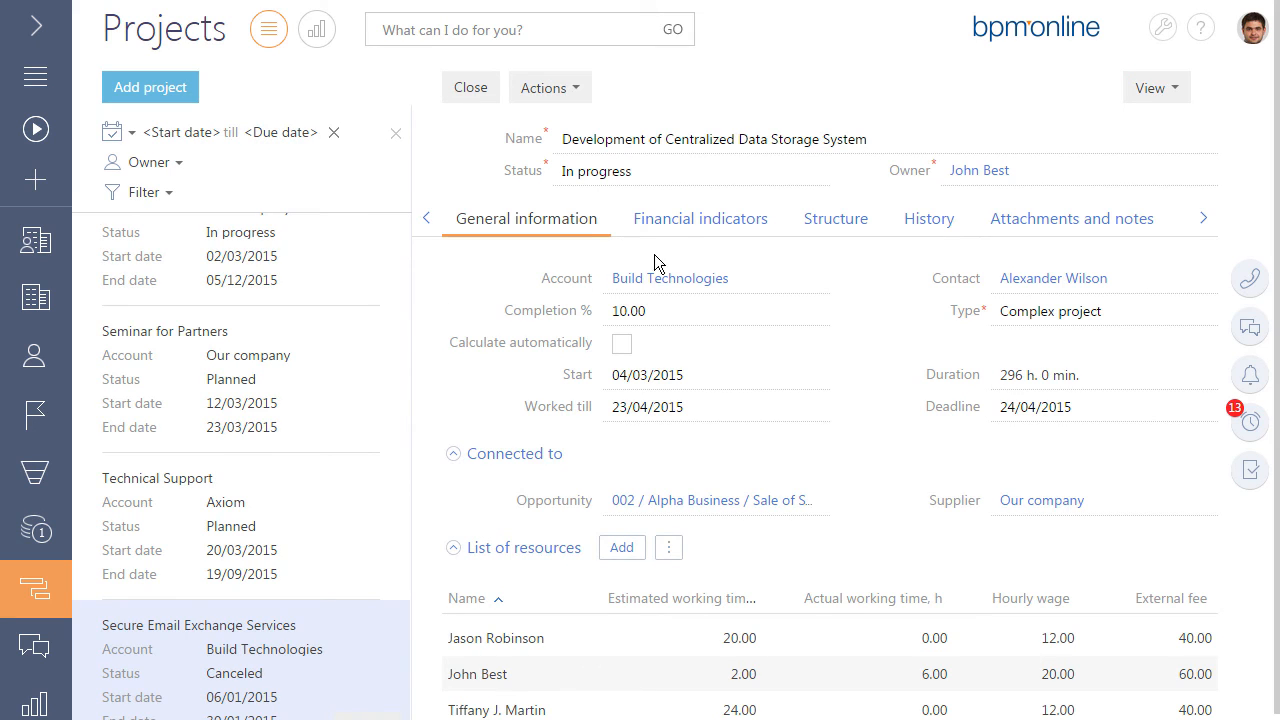
pyautogui.click(700, 218)
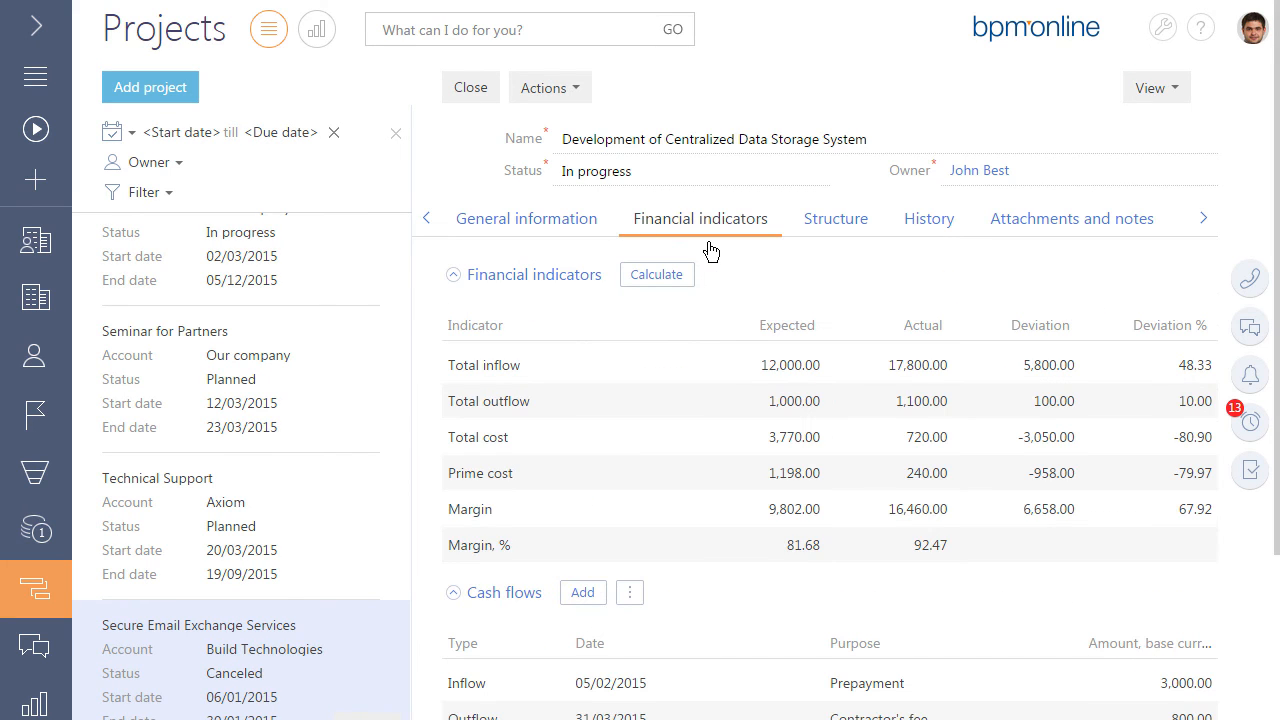
pyautogui.moveTo(944, 250)
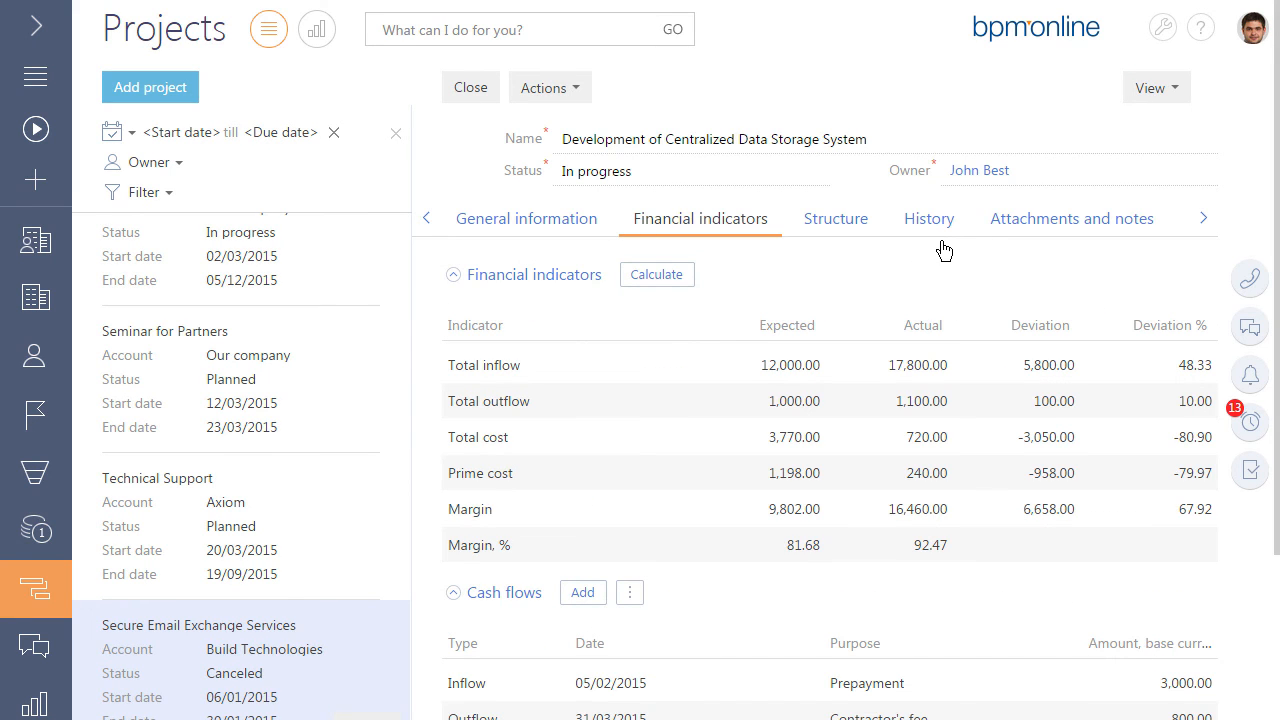
pyautogui.click(928, 218)
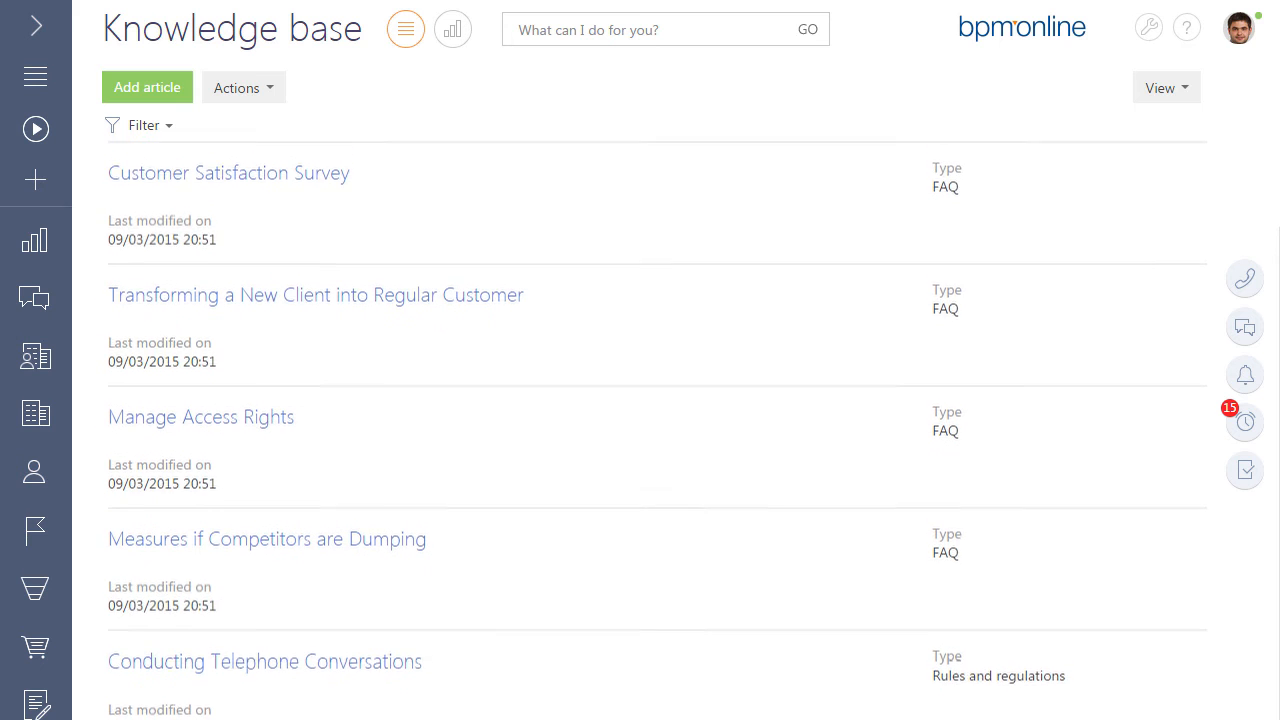
# Read the Magazine Advertising article in the Knowledge base and mark it as liked
pyautogui.scroll(3)
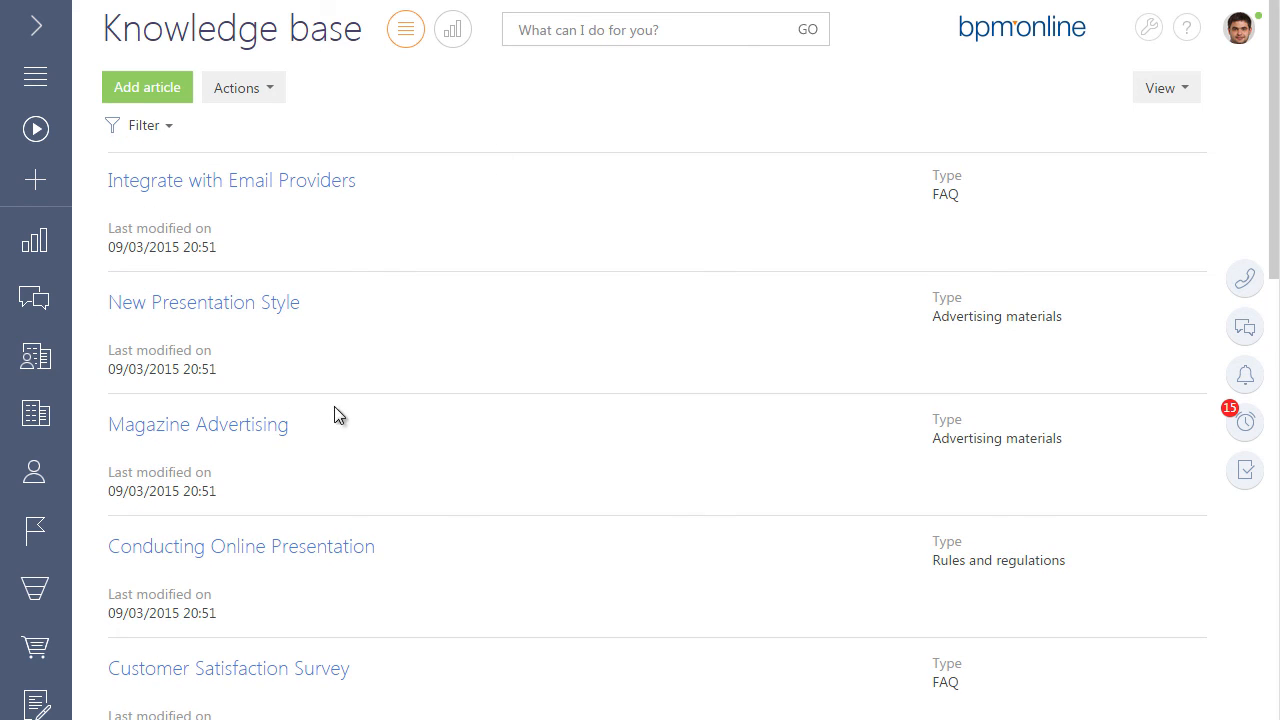
pyautogui.click(198, 424)
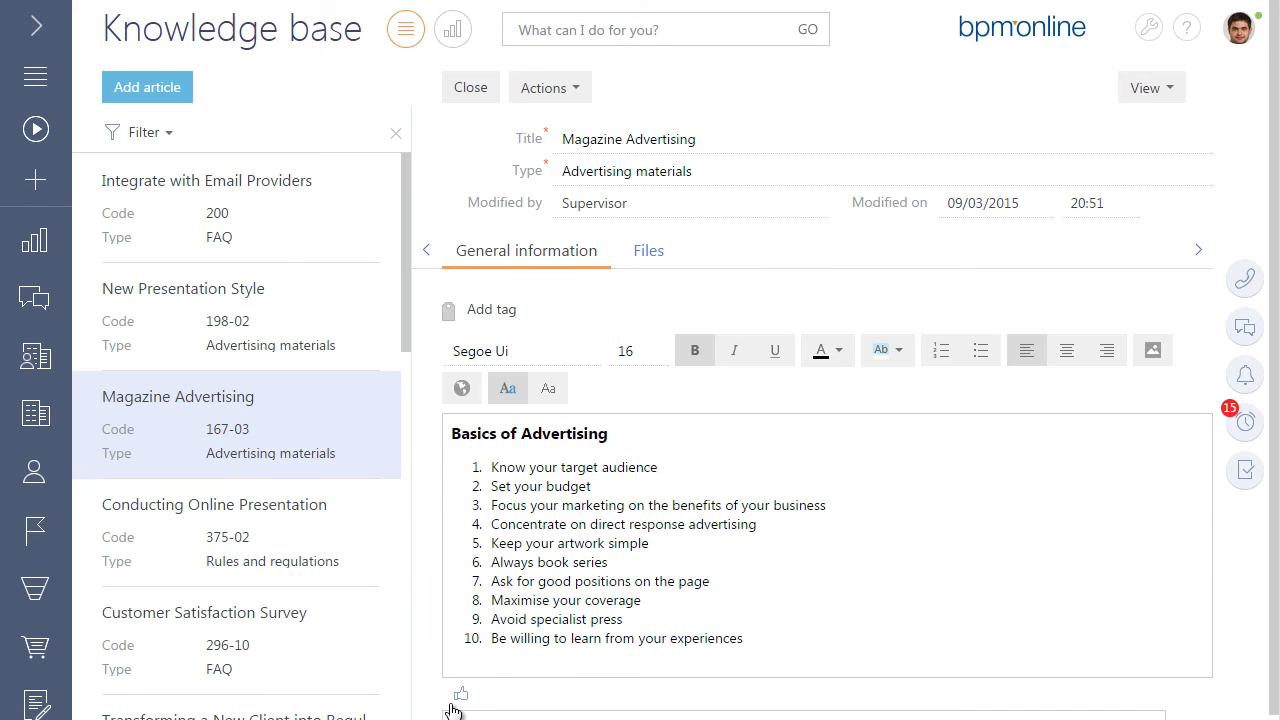
pyautogui.click(460, 692)
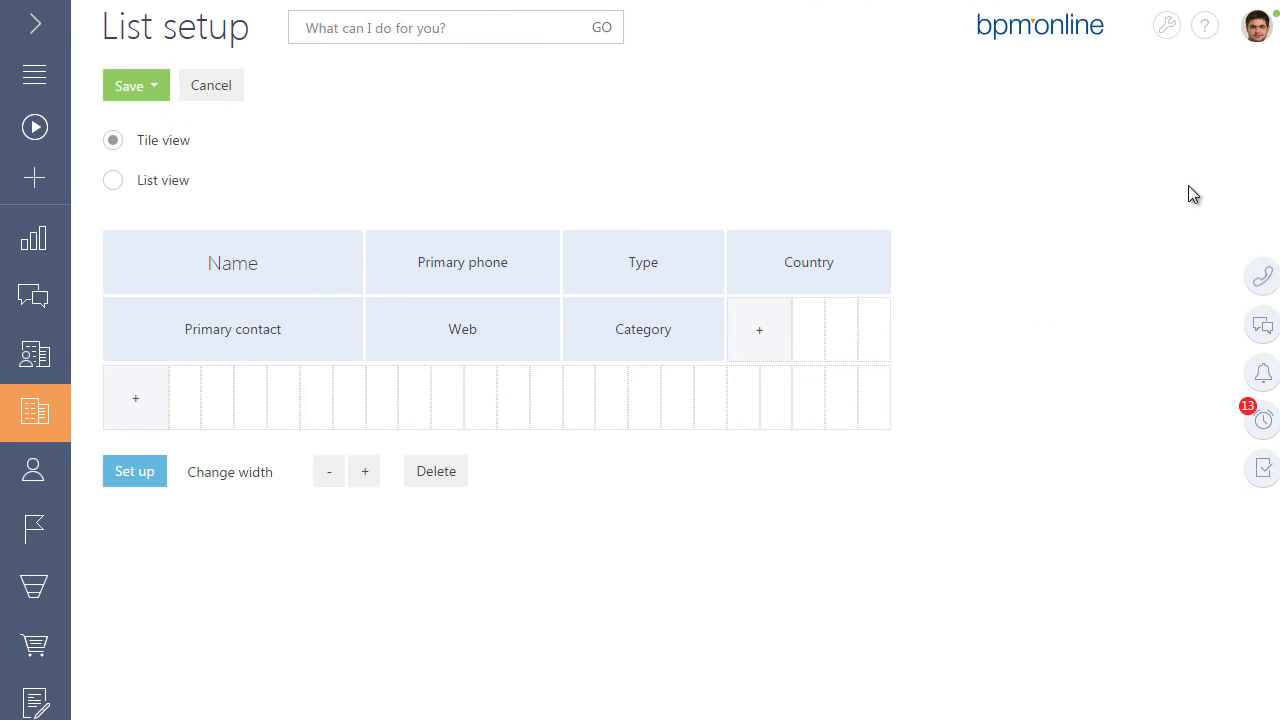
# Add a City column to the account tiles in List setup
pyautogui.click(760, 328)
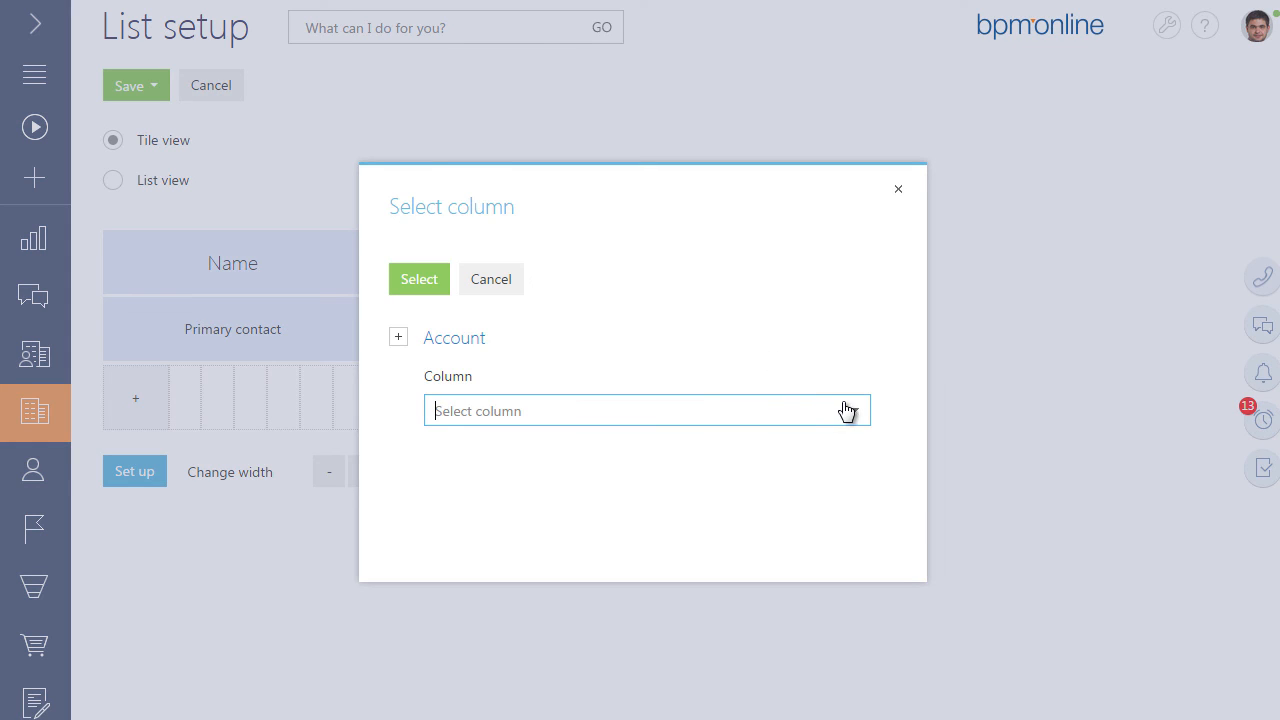
pyautogui.write('City')
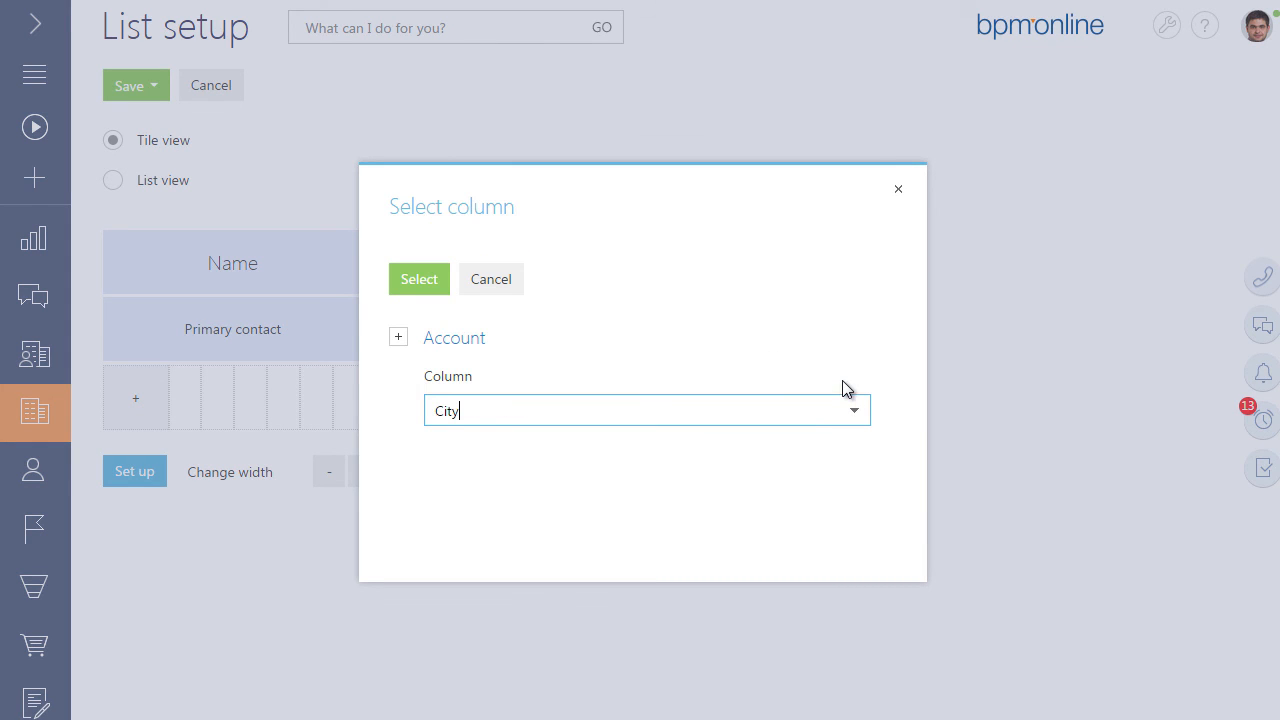
pyautogui.click(418, 278)
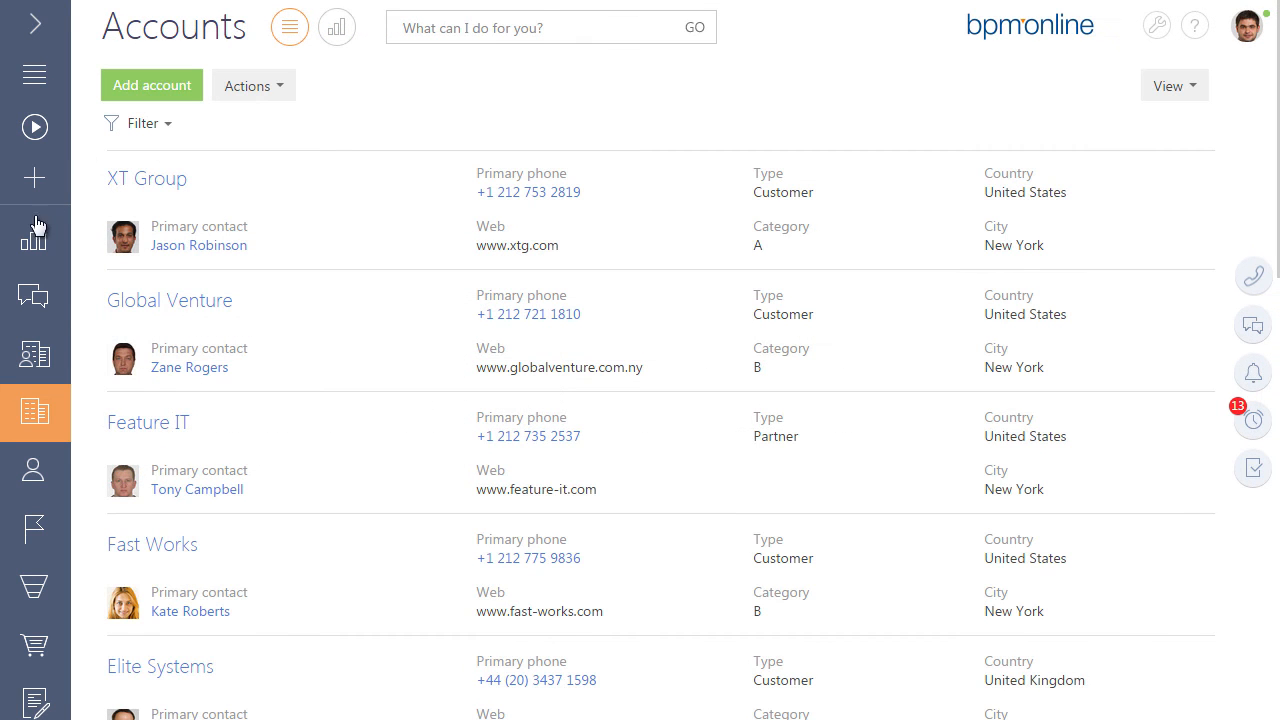
# Edit the Sales pulse dashboard so the Pending payments indicator uses the Coral style, and save
pyautogui.click(34, 238)
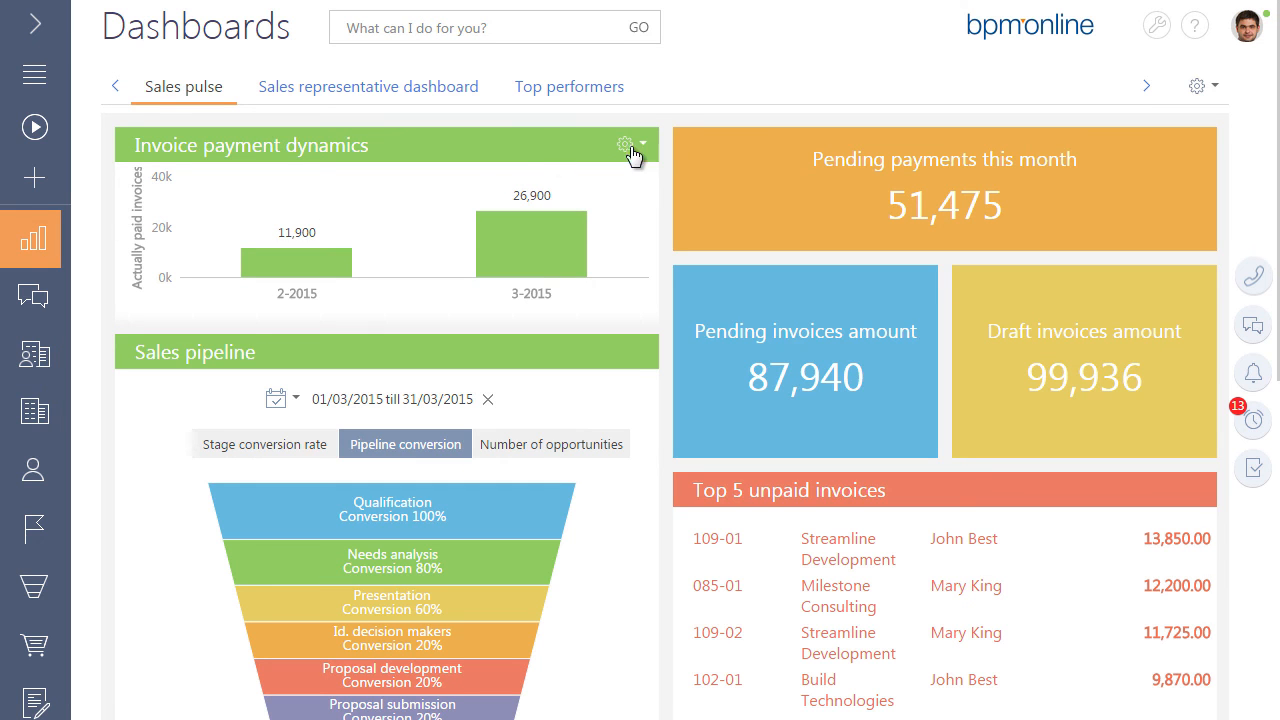
pyautogui.click(1202, 84)
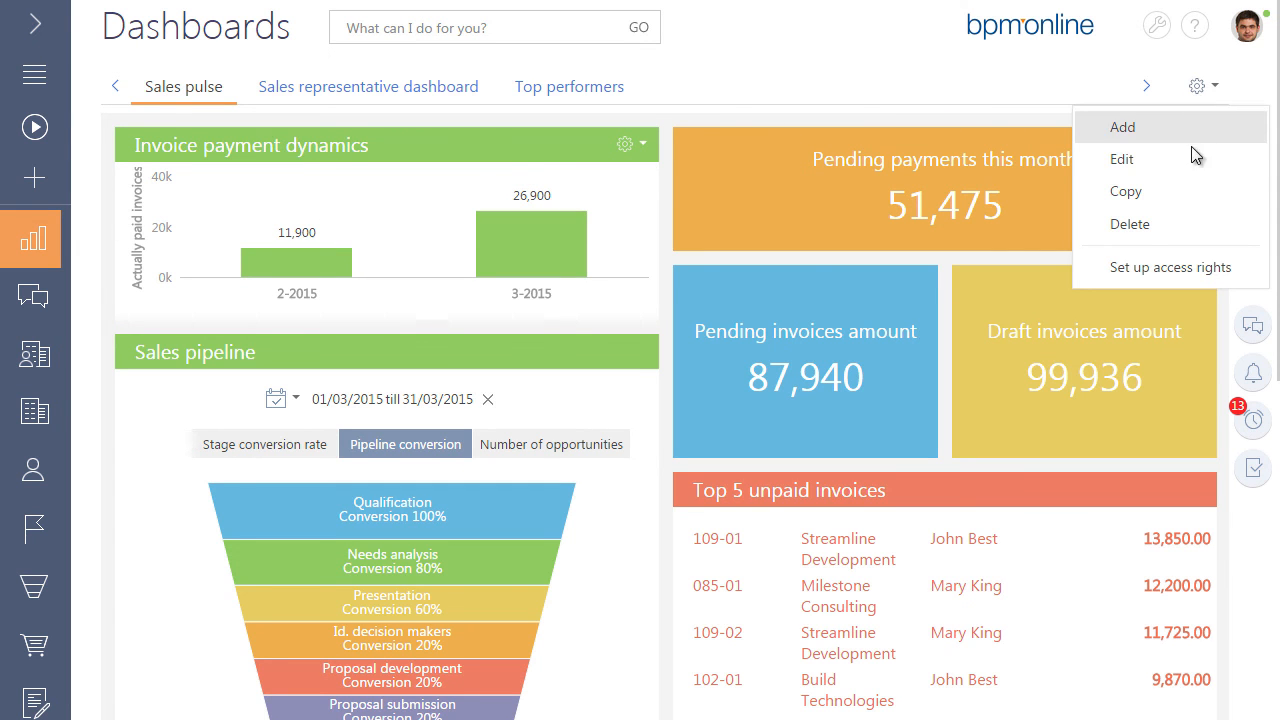
pyautogui.click(1122, 158)
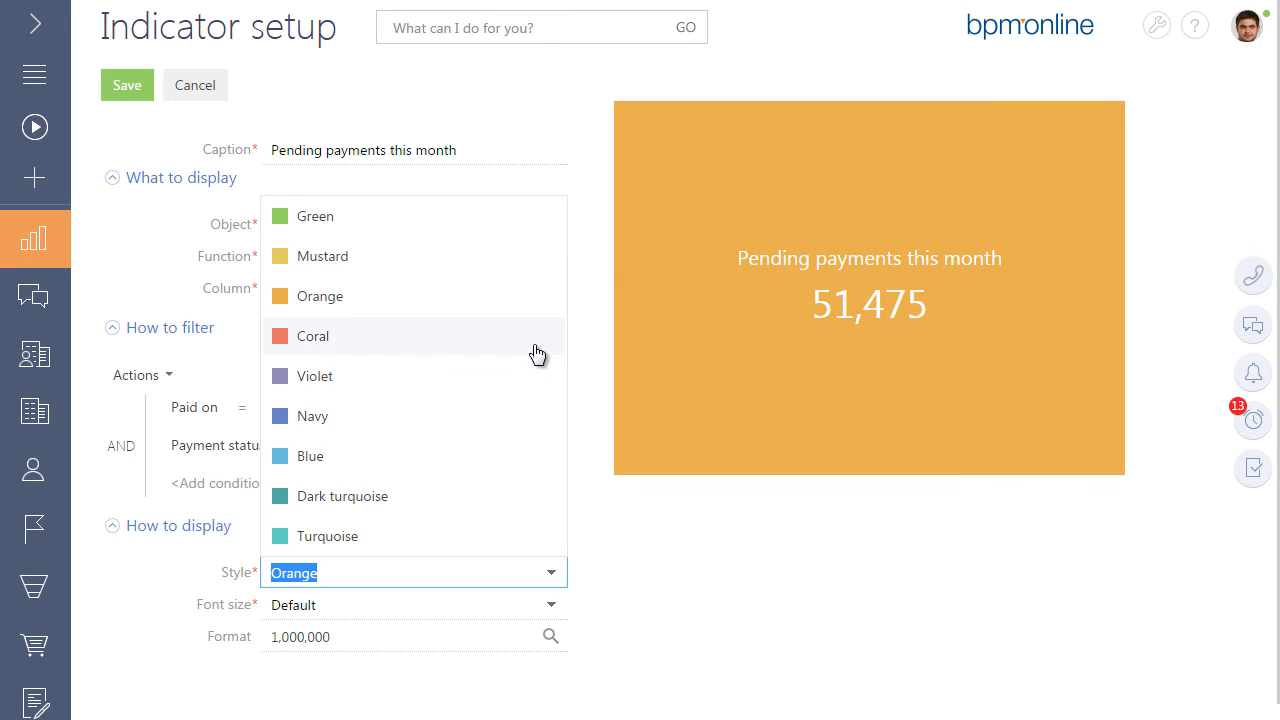
pyautogui.click(312, 336)
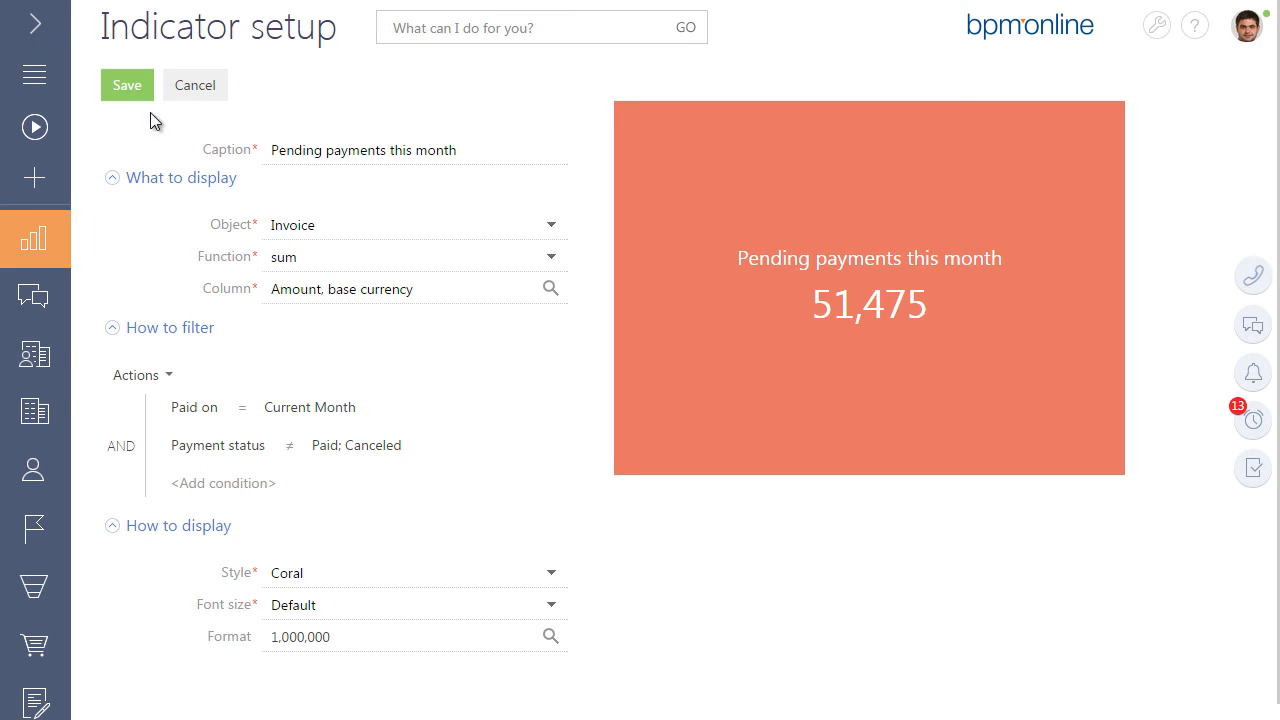
pyautogui.click(126, 84)
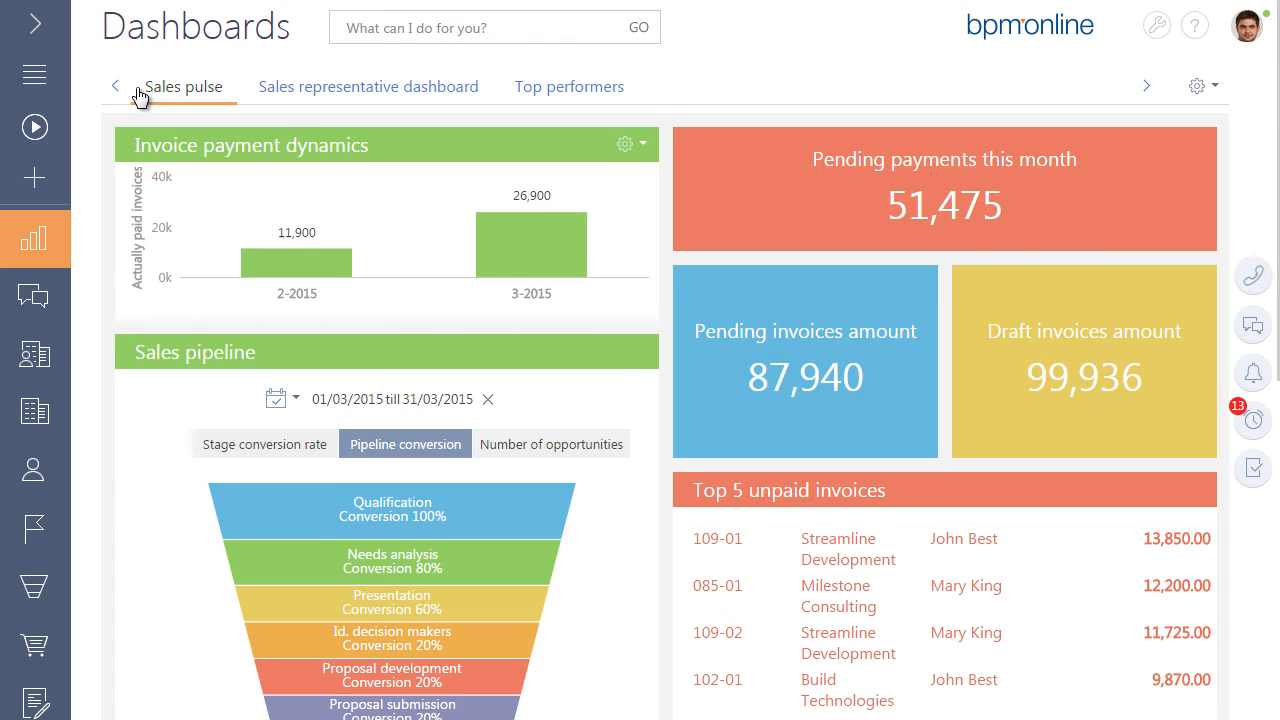